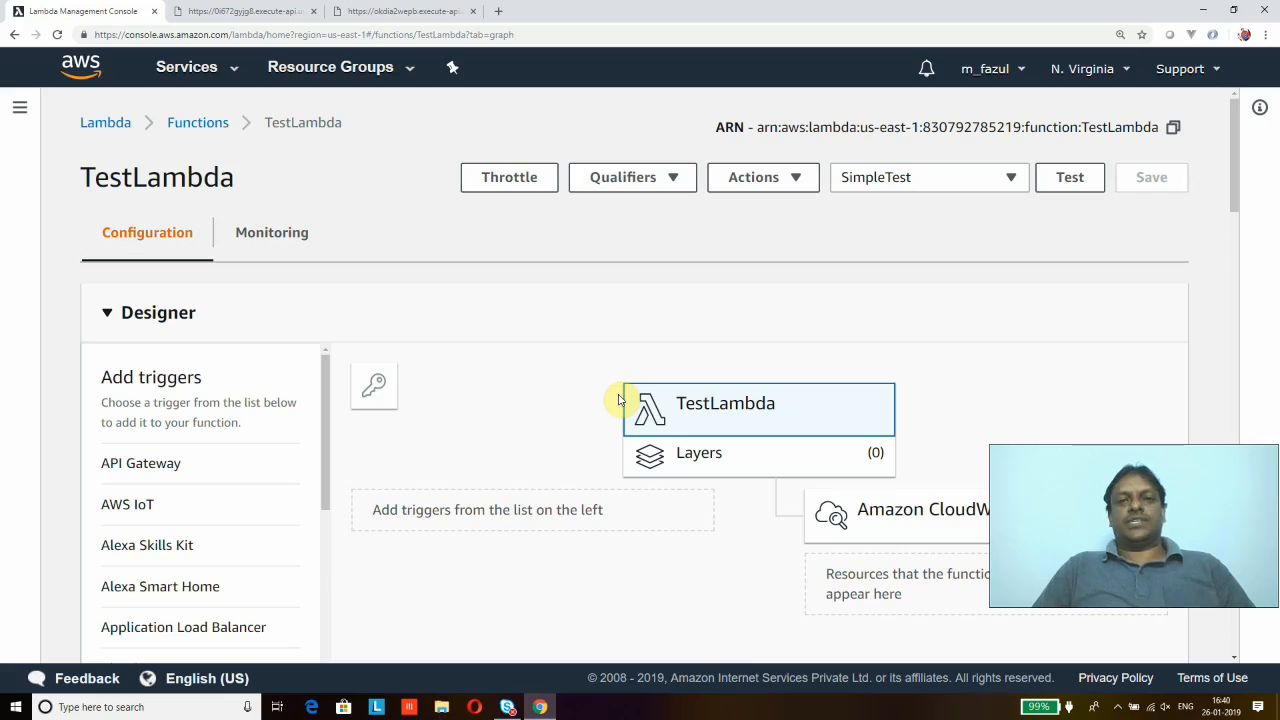
mouse_move(490, 496)
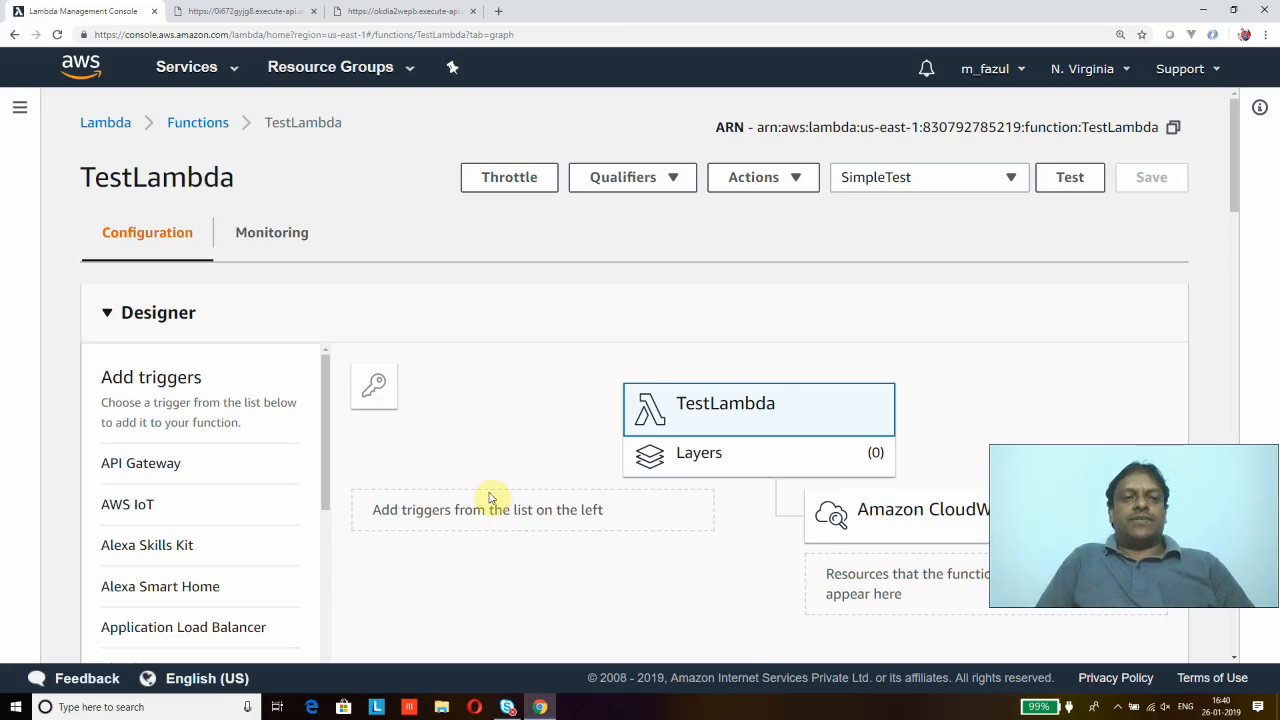
mouse_move(546, 328)
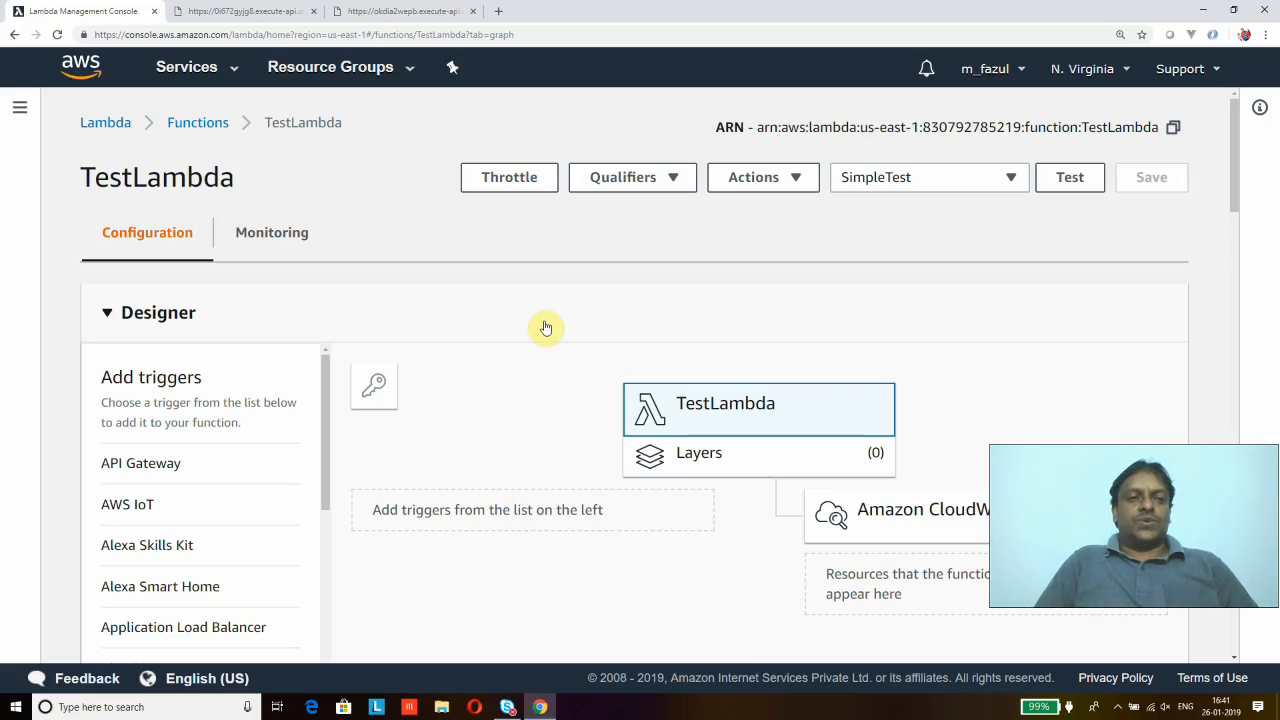
mouse_move(157, 177)
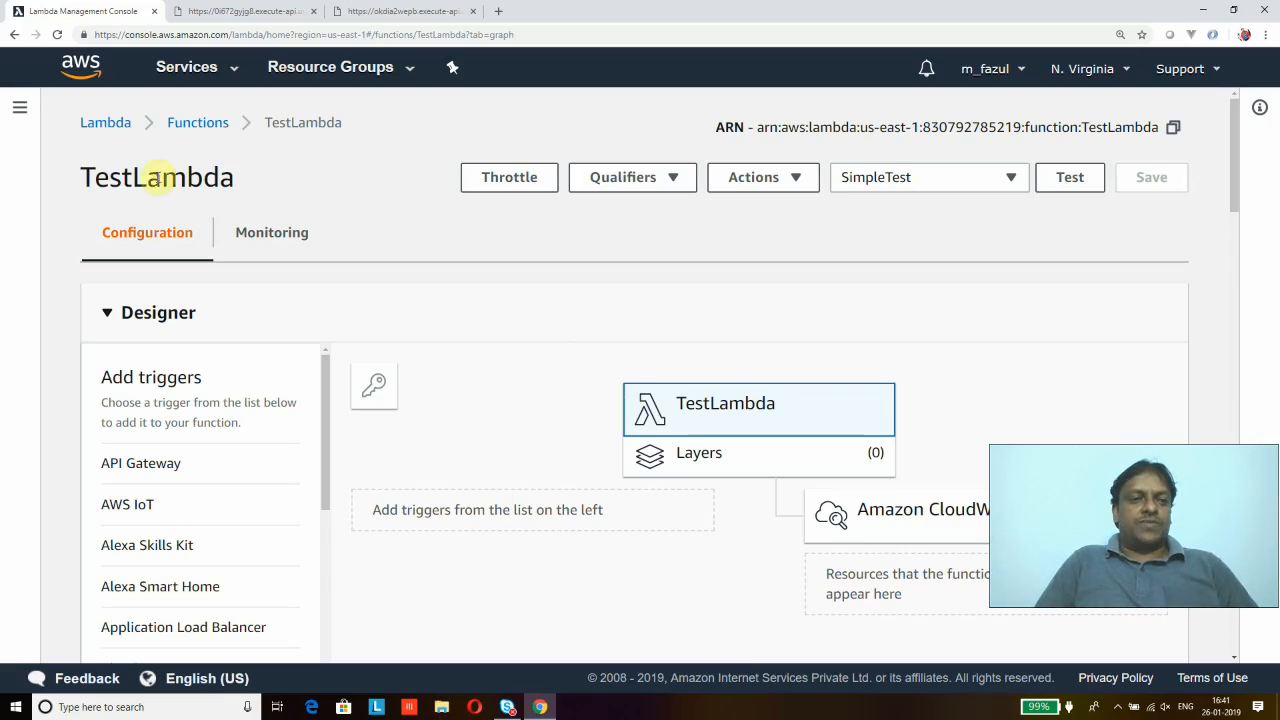
mouse_move(734, 362)
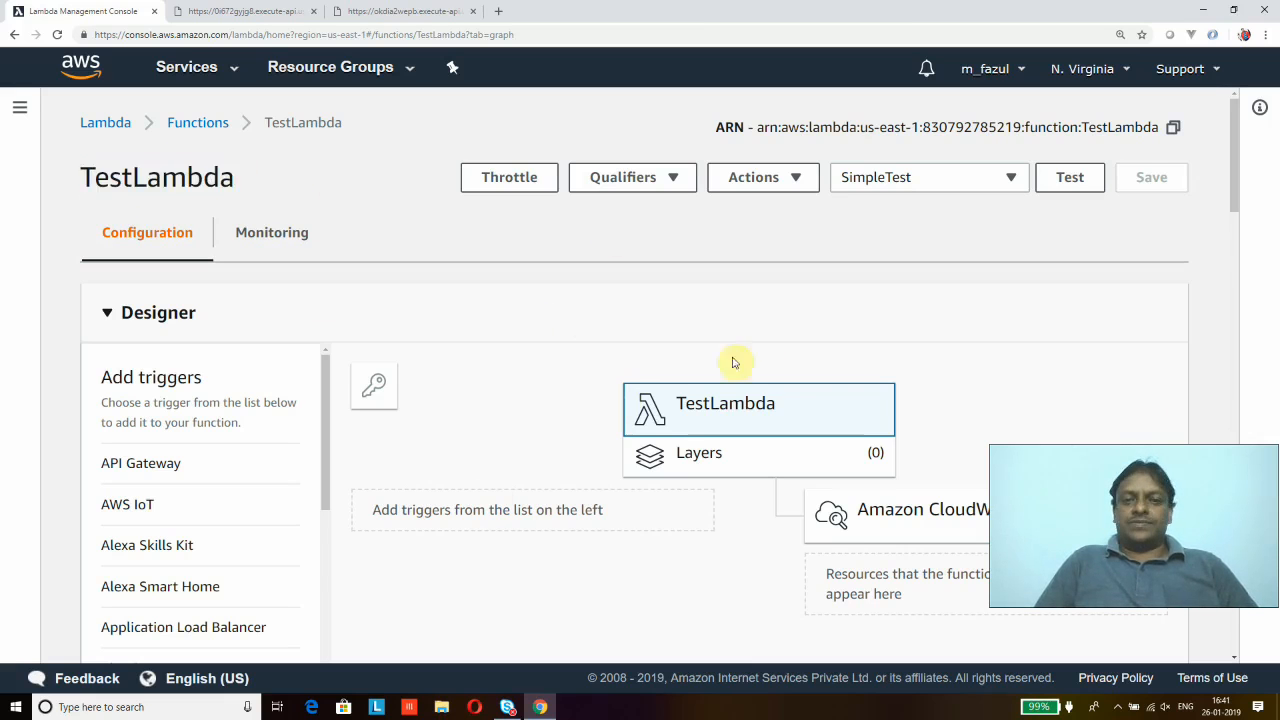
mouse_move(1212, 202)
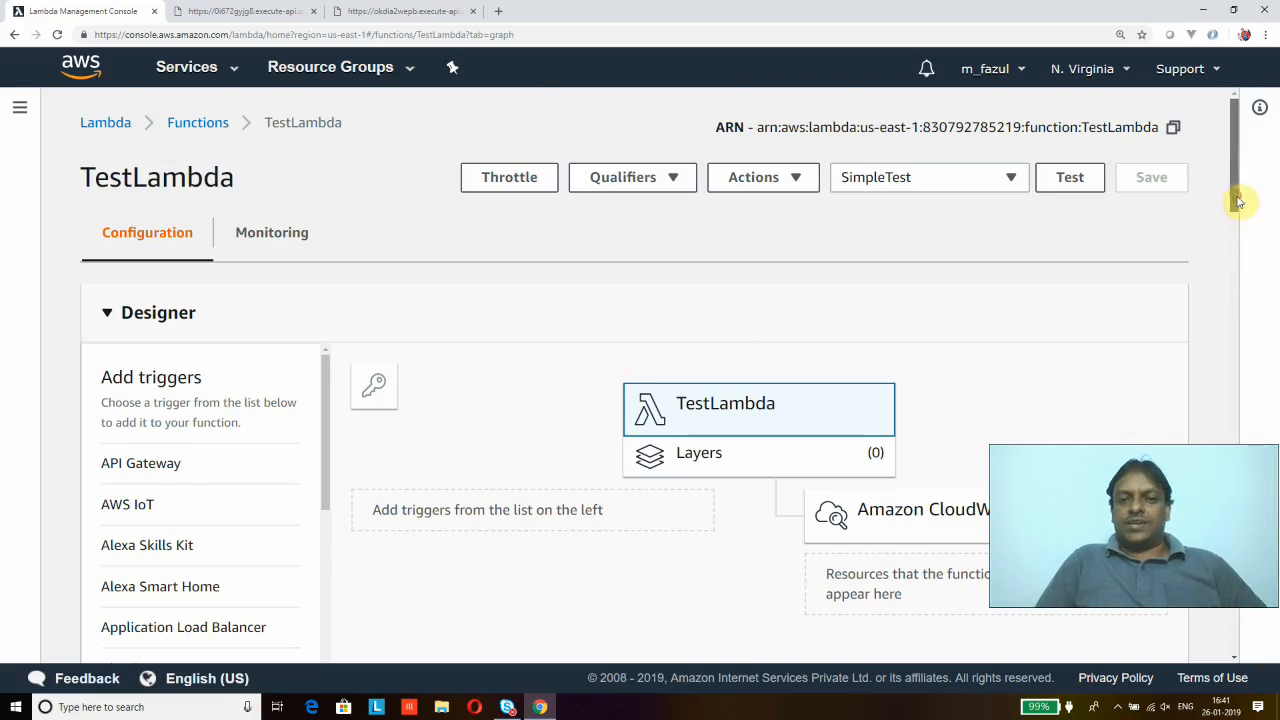
Go from the Services history to API Gateway and start the Get Started flow
scroll("down", 3)
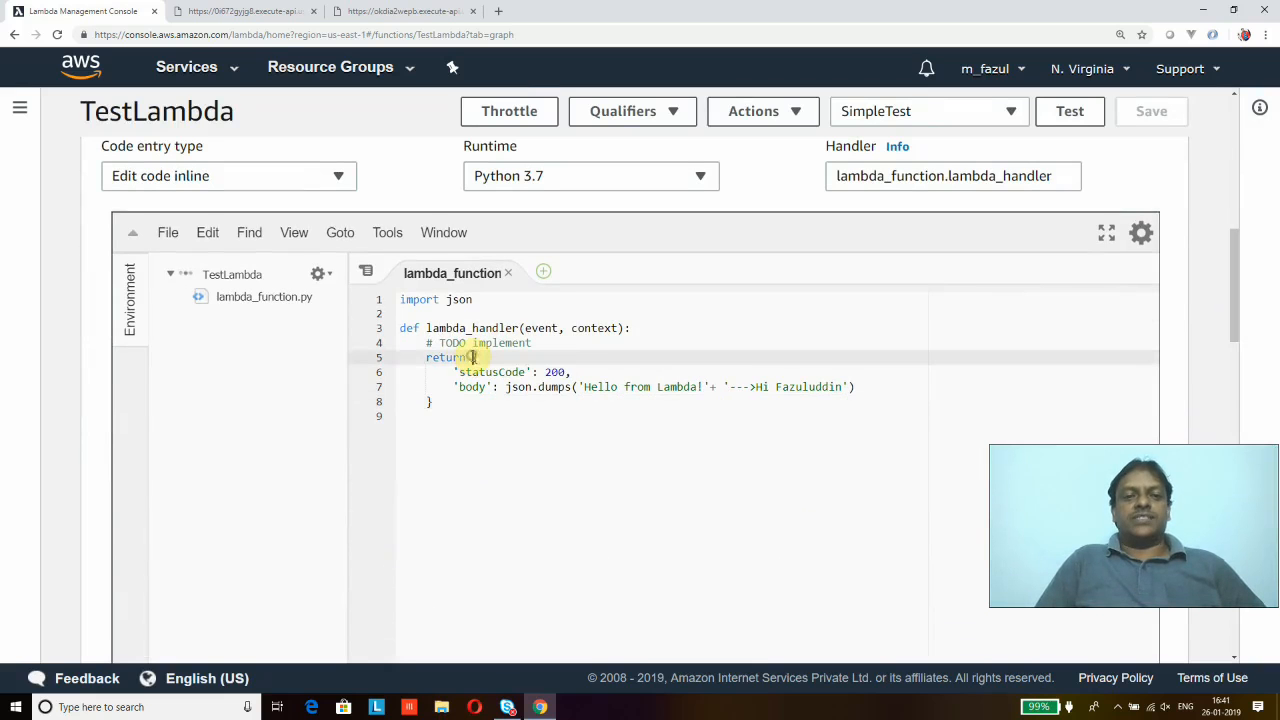
left_click_drag(480, 357, 435, 401)
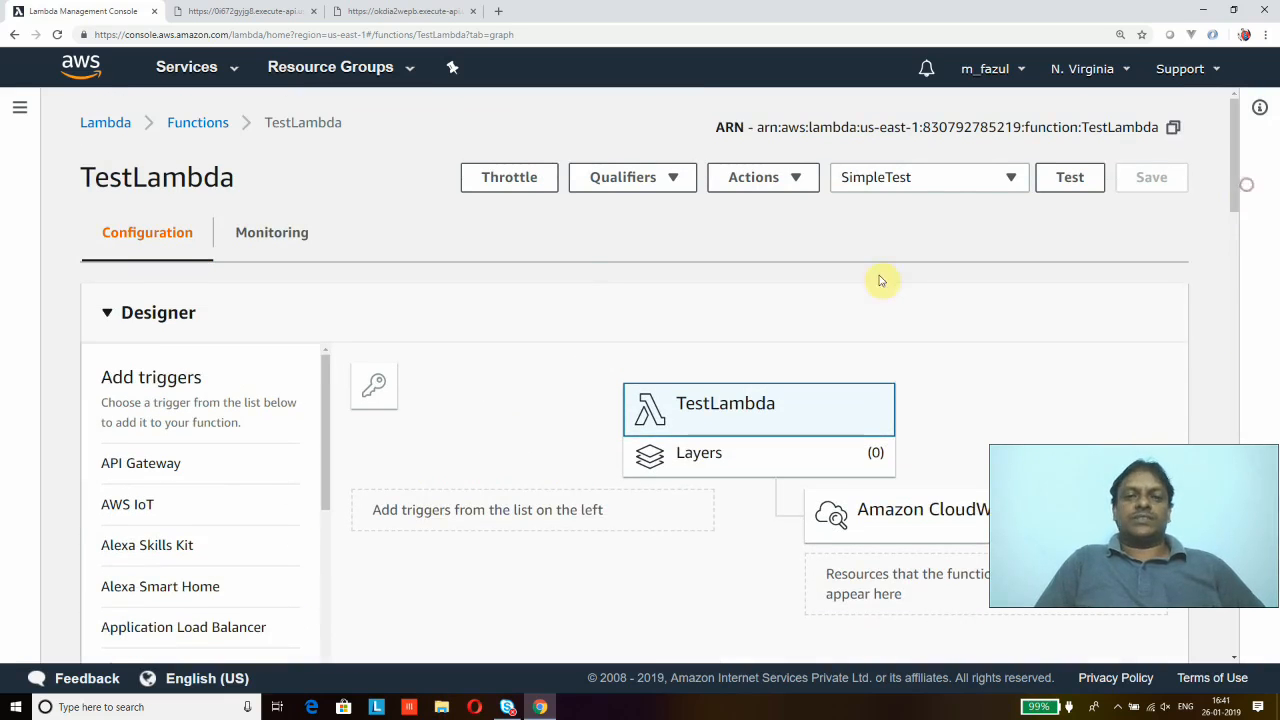
mouse_move(570, 275)
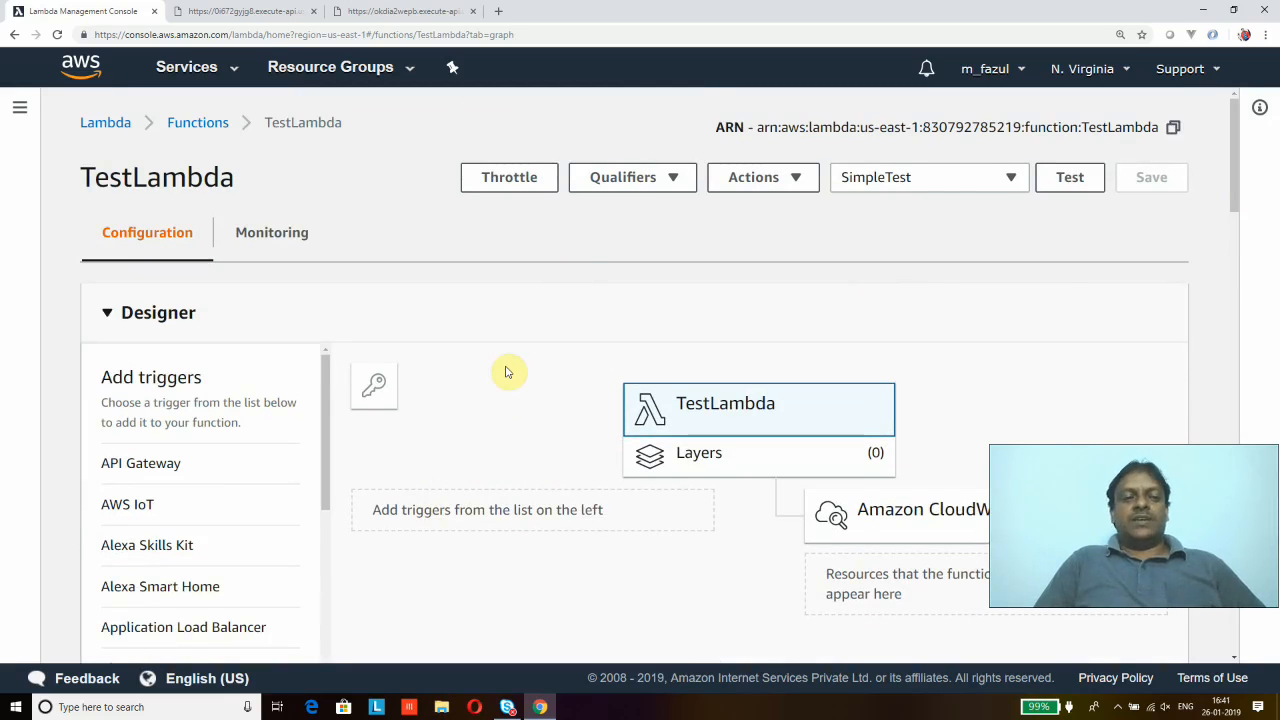
mouse_move(178, 400)
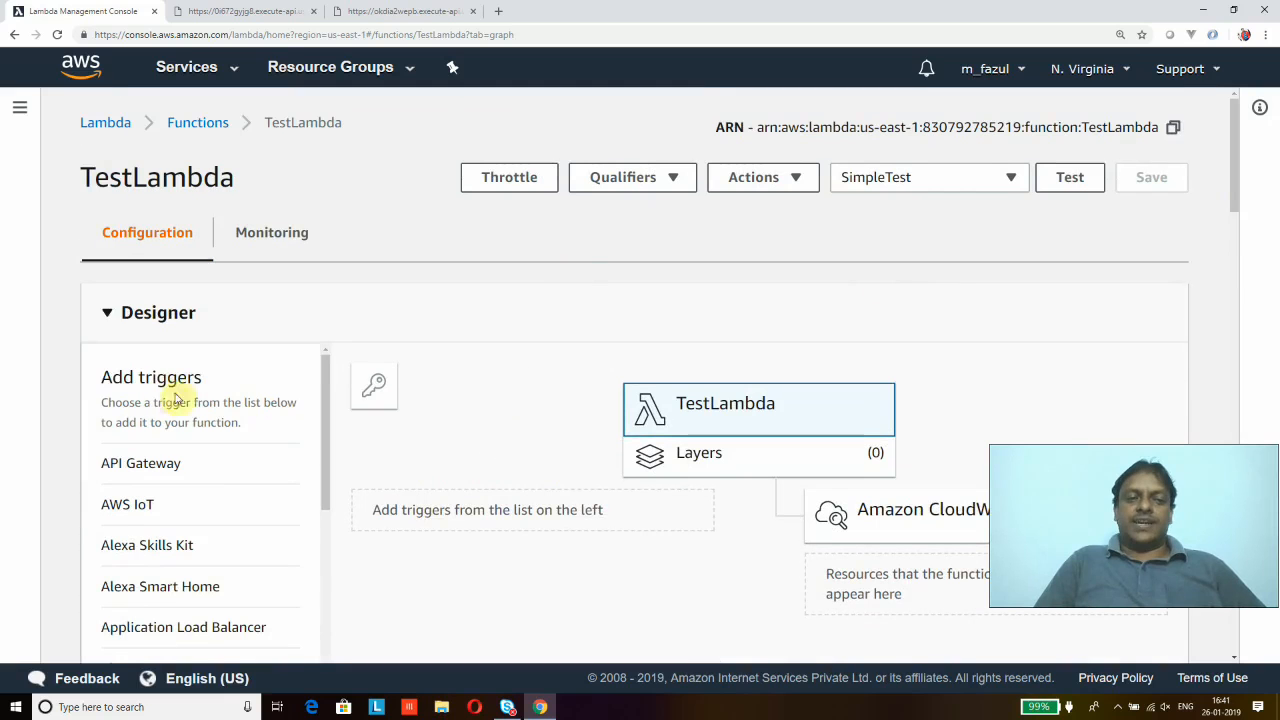
mouse_move(455, 504)
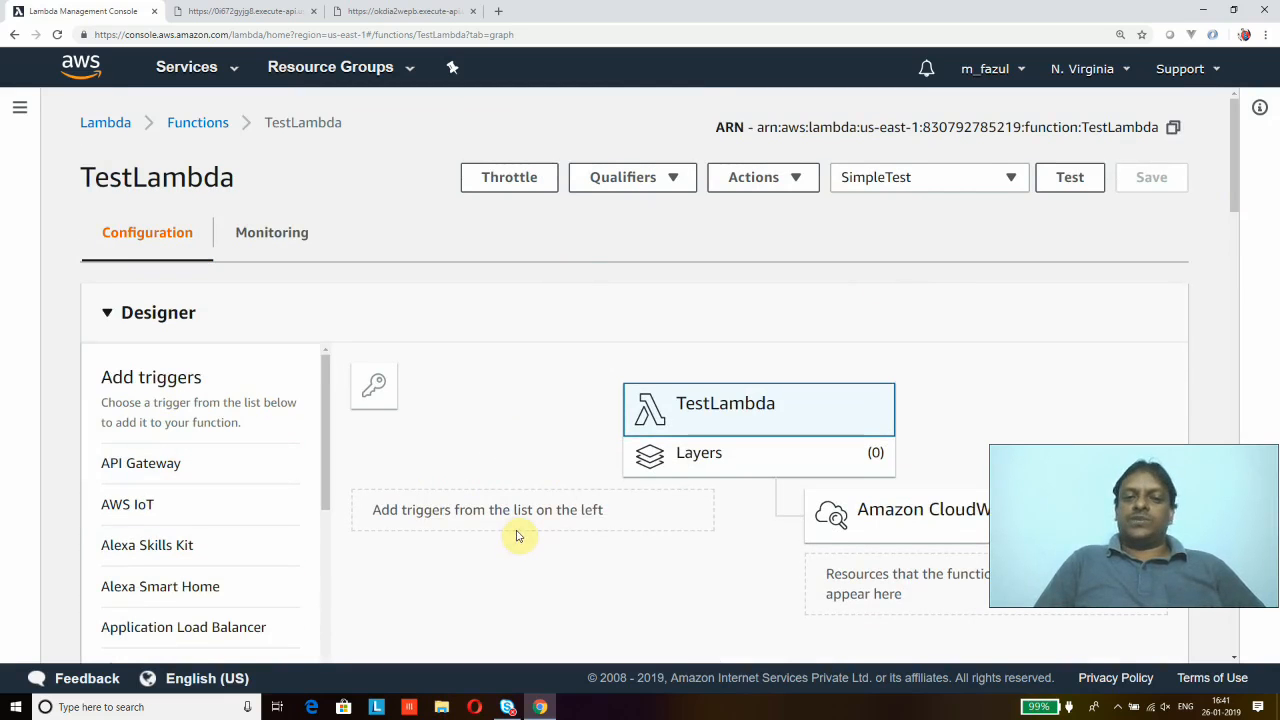
mouse_move(498, 386)
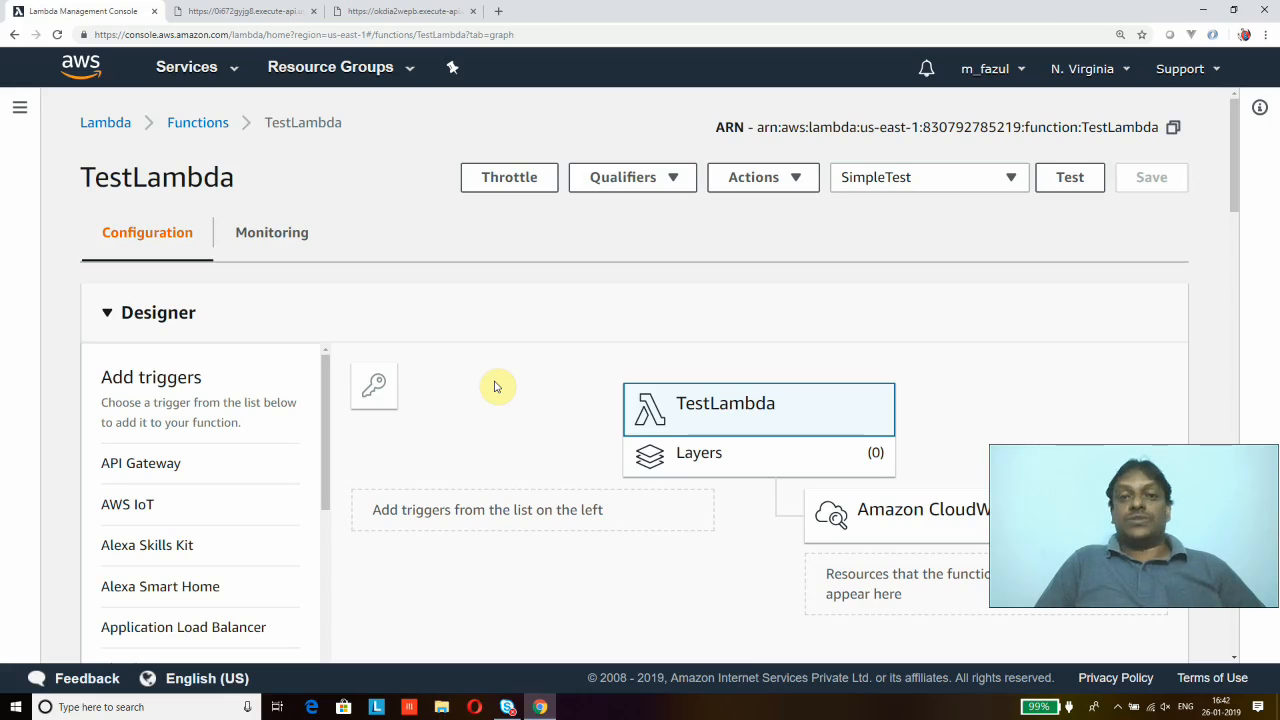
mouse_move(498, 335)
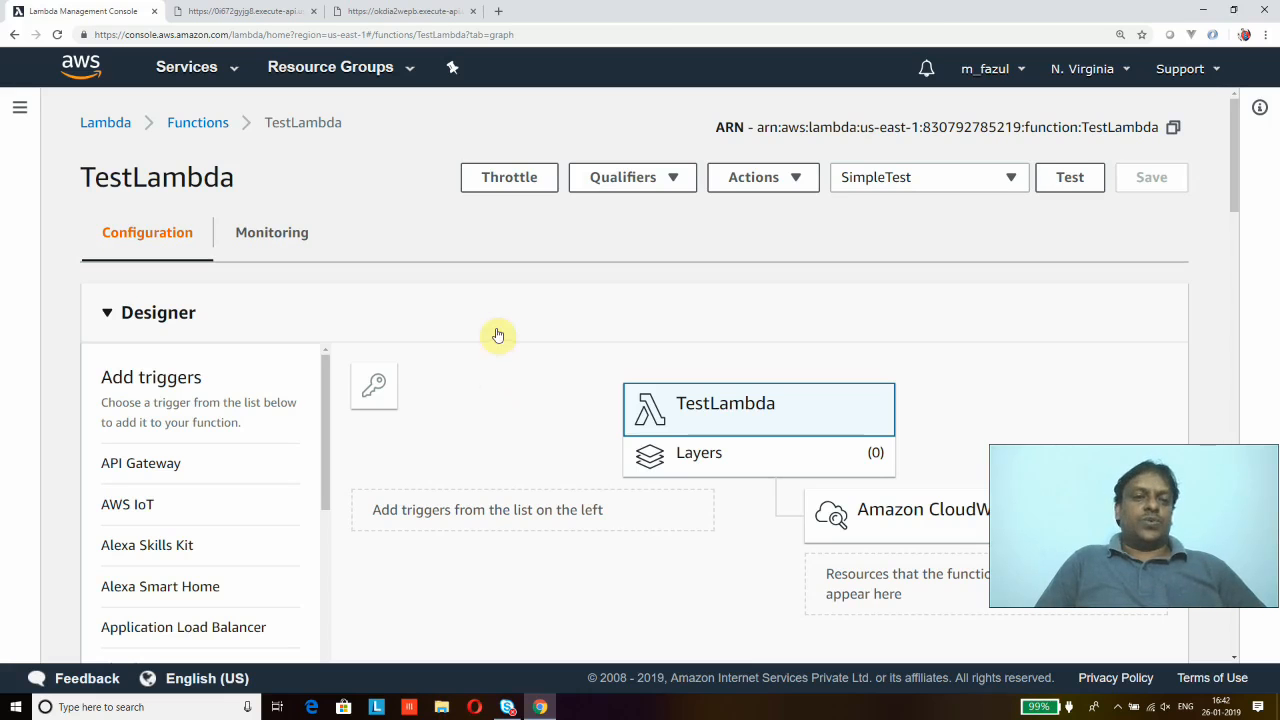
mouse_move(371, 162)
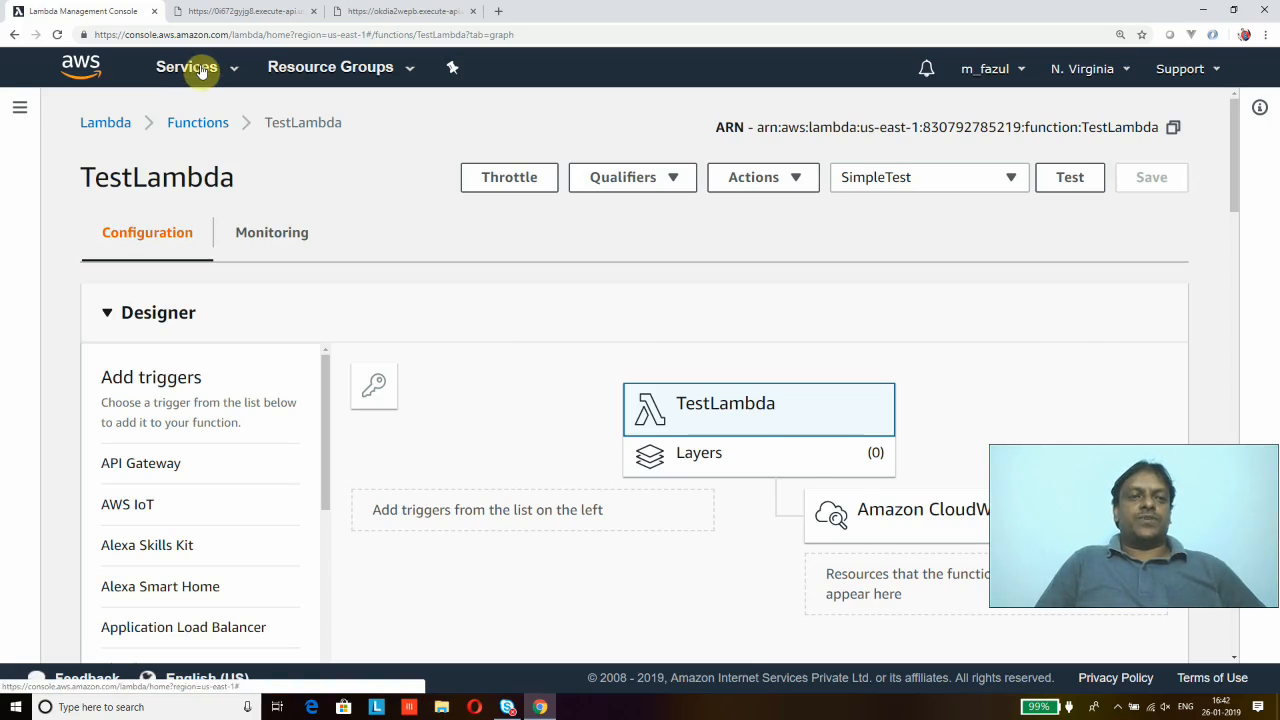
left_click(186, 67)
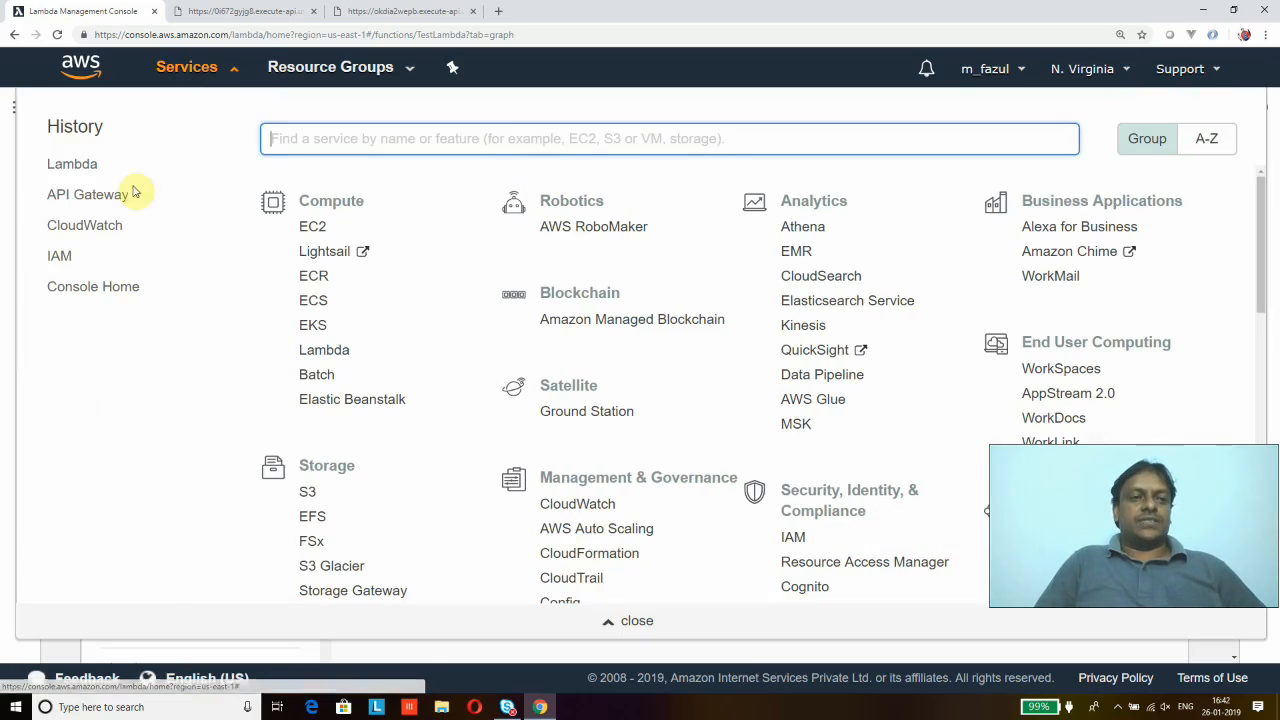
left_click(86, 194)
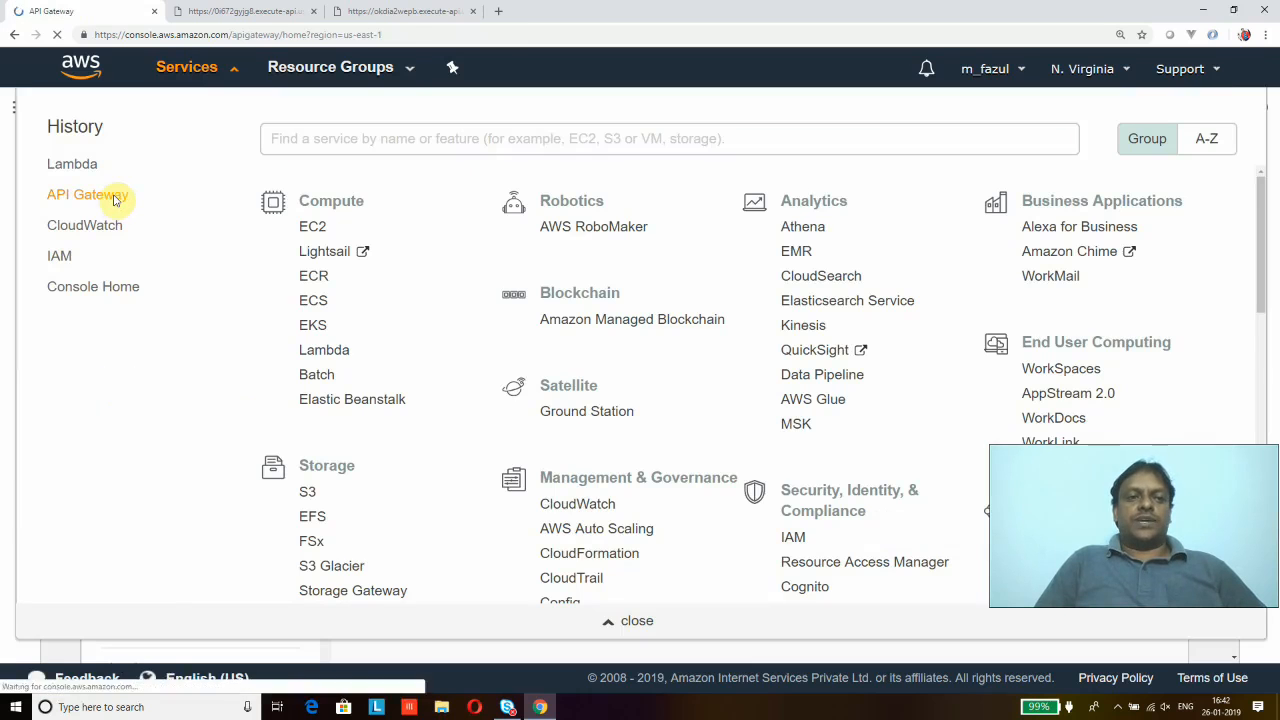
left_click(80, 194)
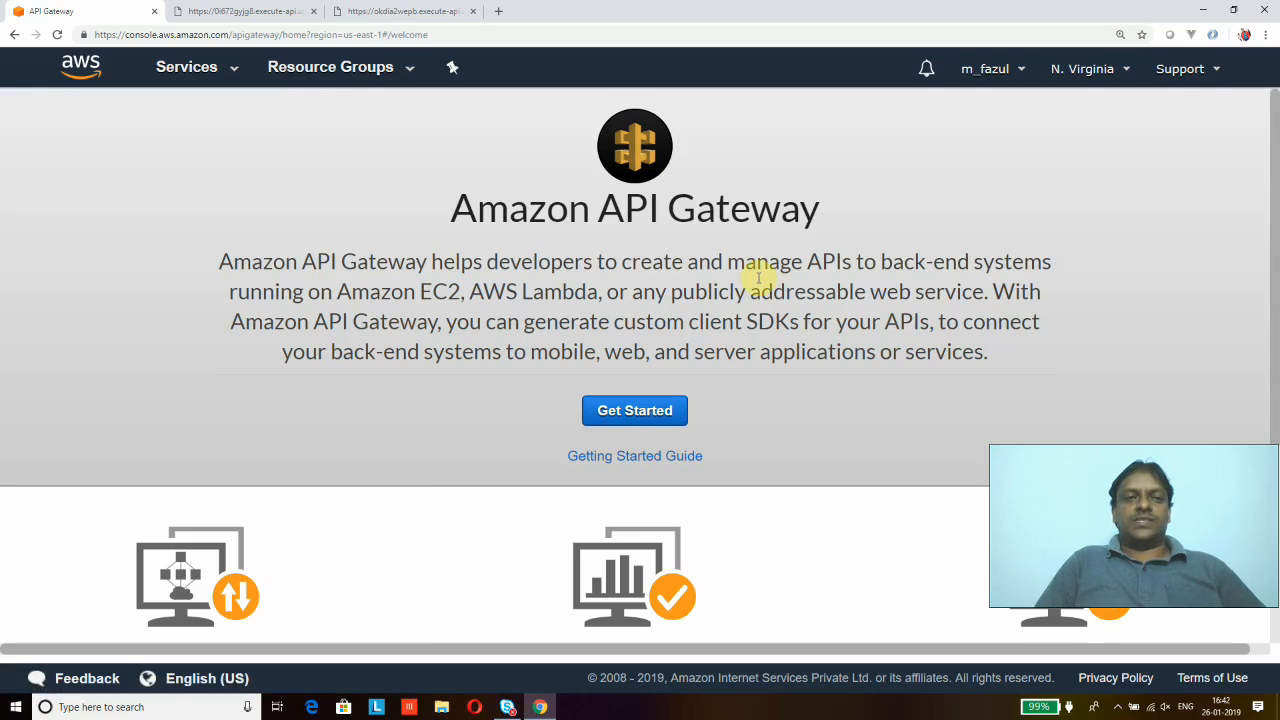
mouse_move(774, 395)
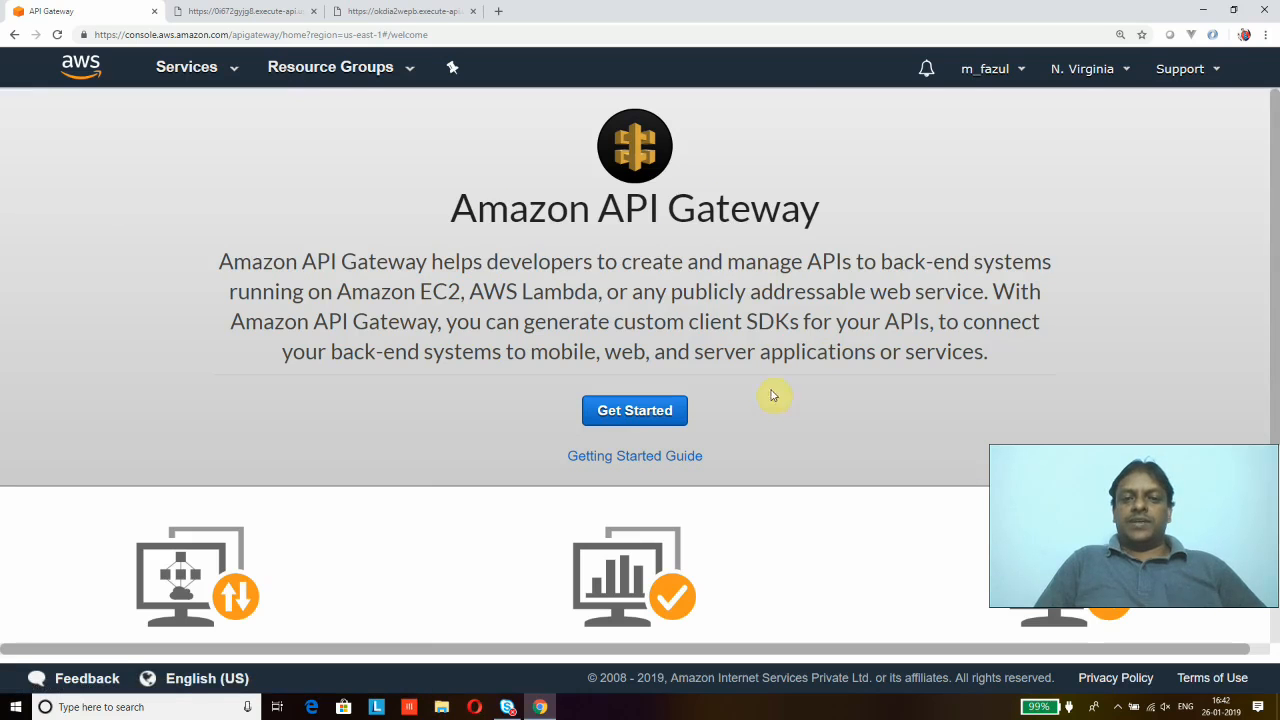
left_click(635, 411)
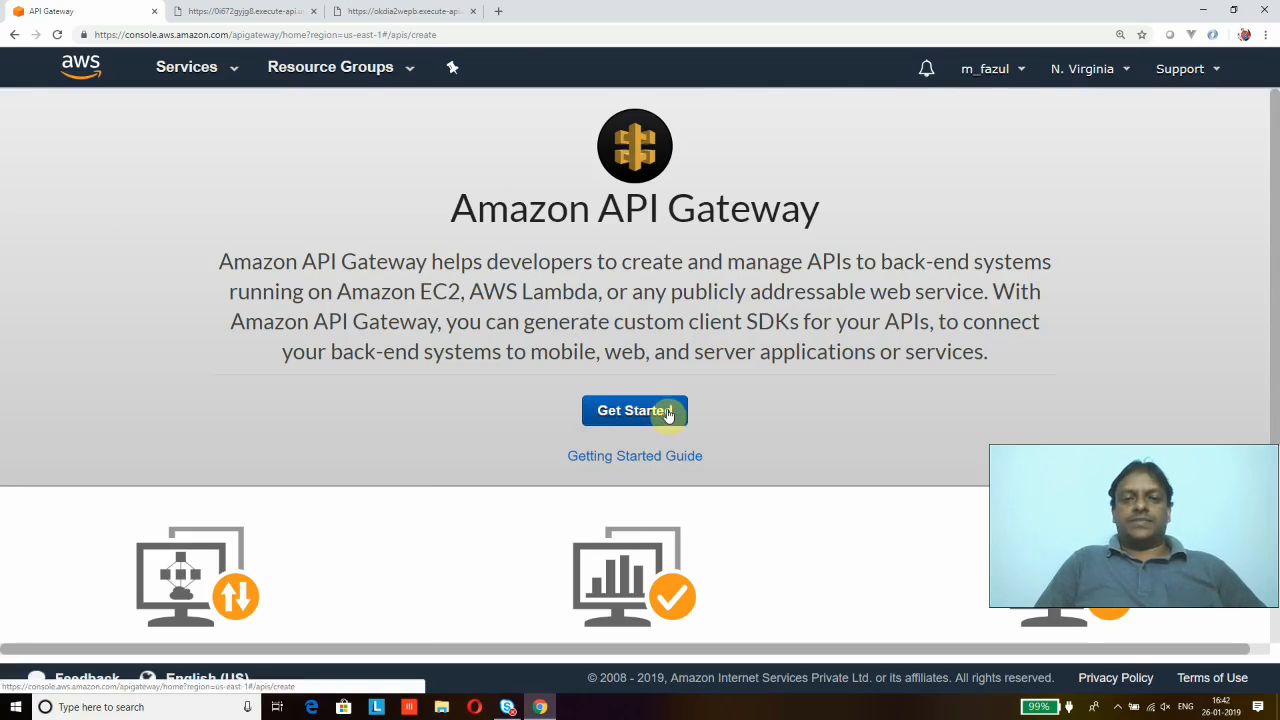
Dismiss the example notice and define a new REST API named MyLambdaAPI, described 'My Lambda API'
left_click(635, 411)
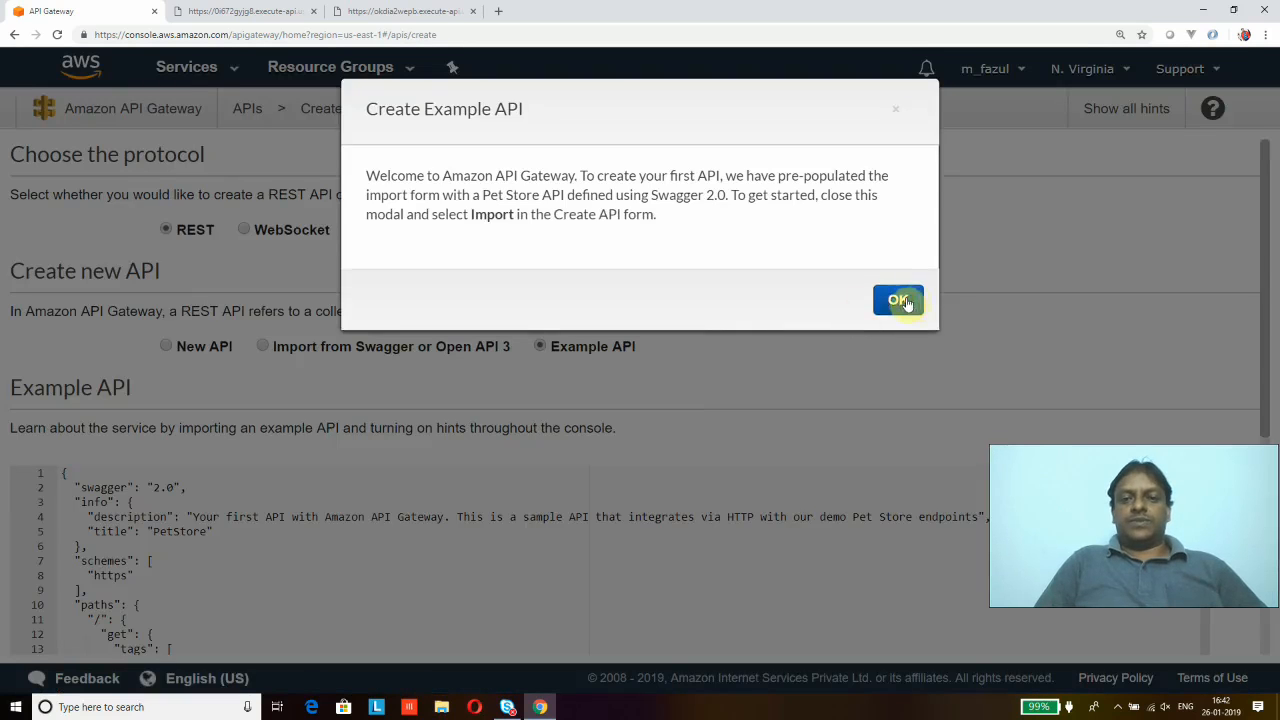
left_click(897, 300)
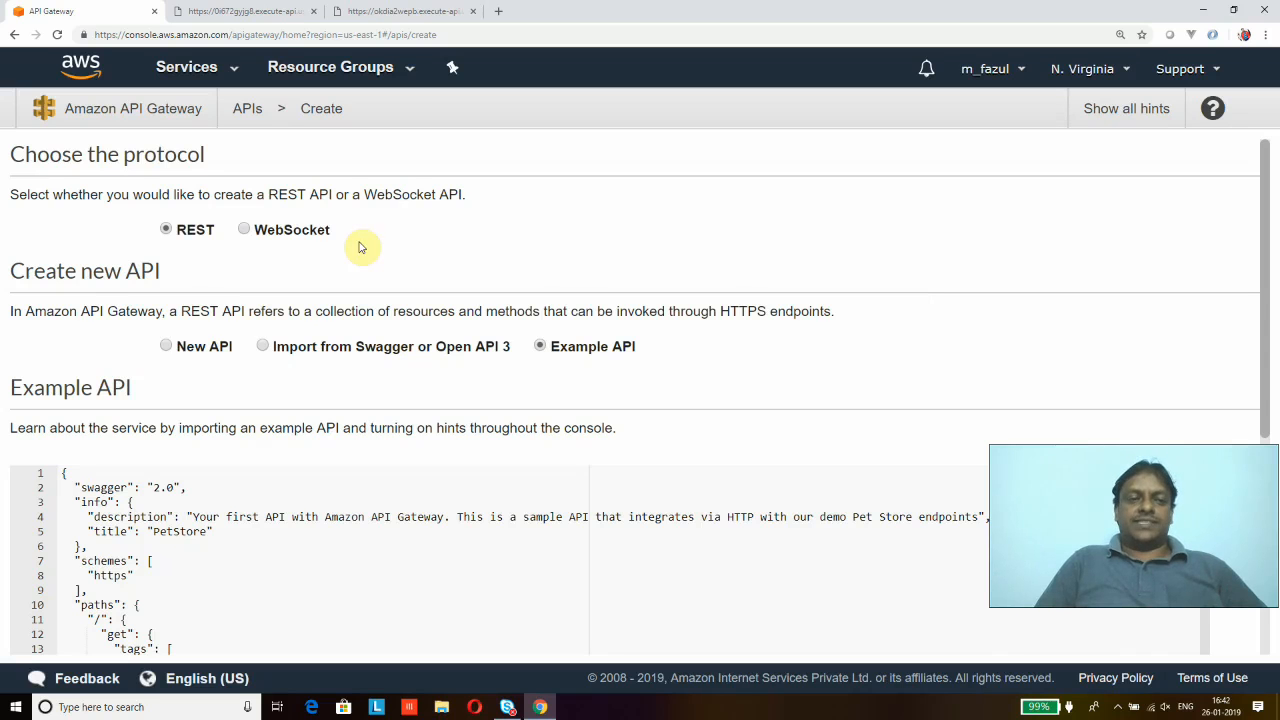
mouse_move(193, 258)
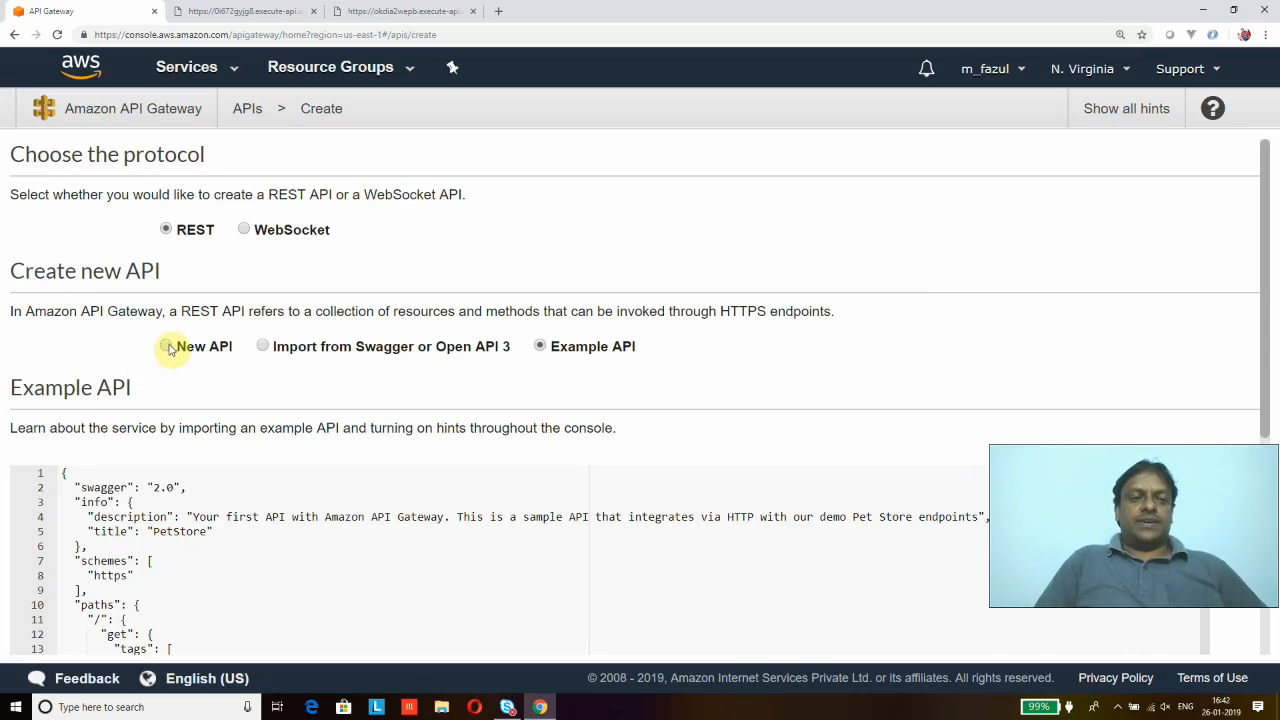
left_click(166, 345)
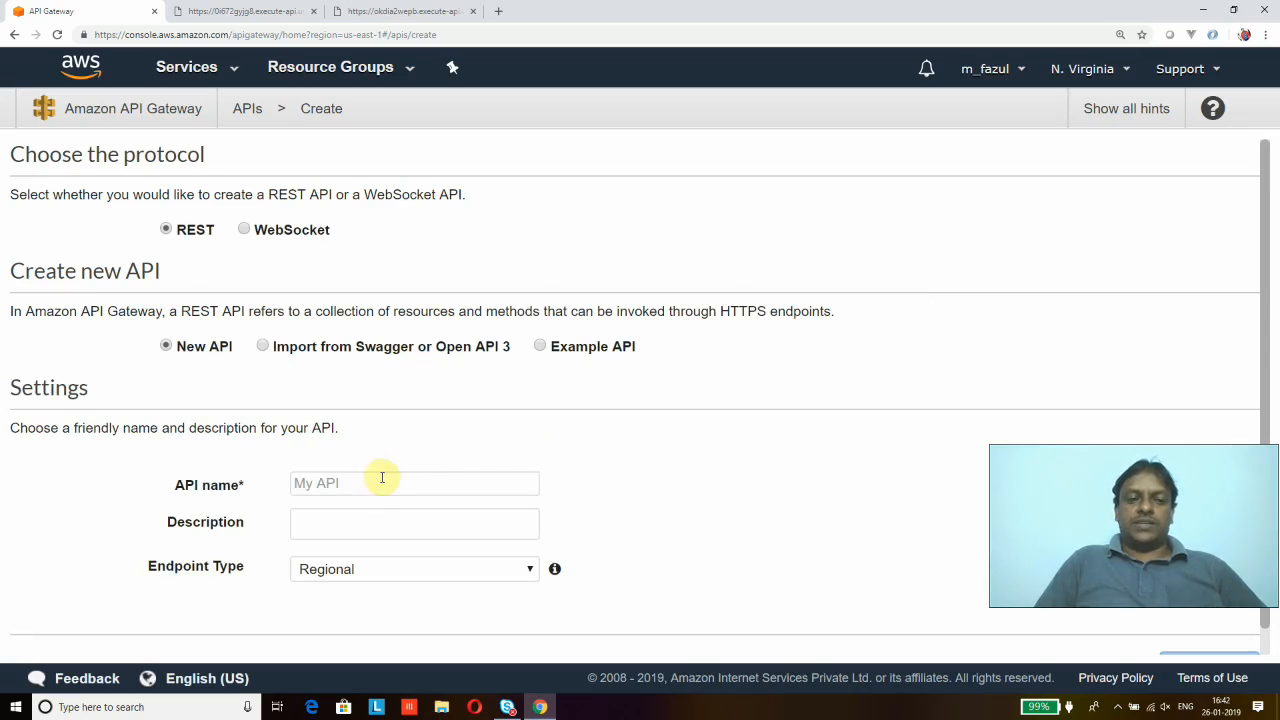
left_click(414, 483)
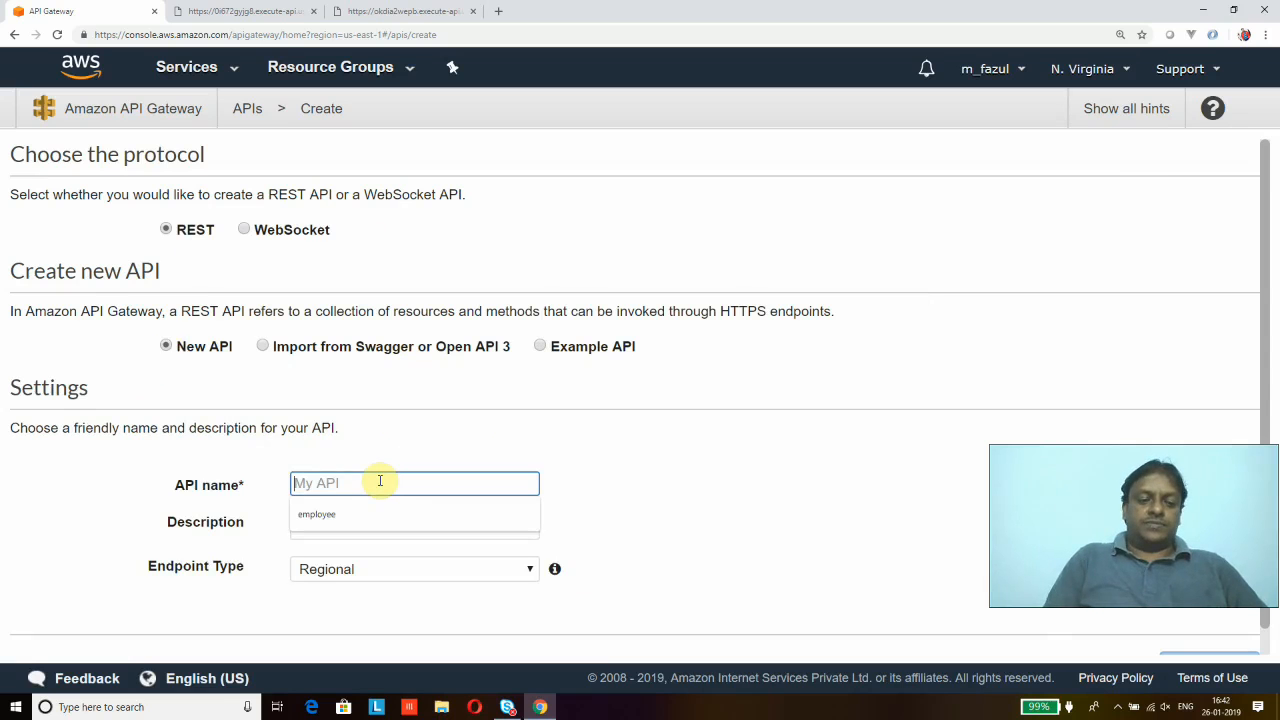
type("MyLambd")
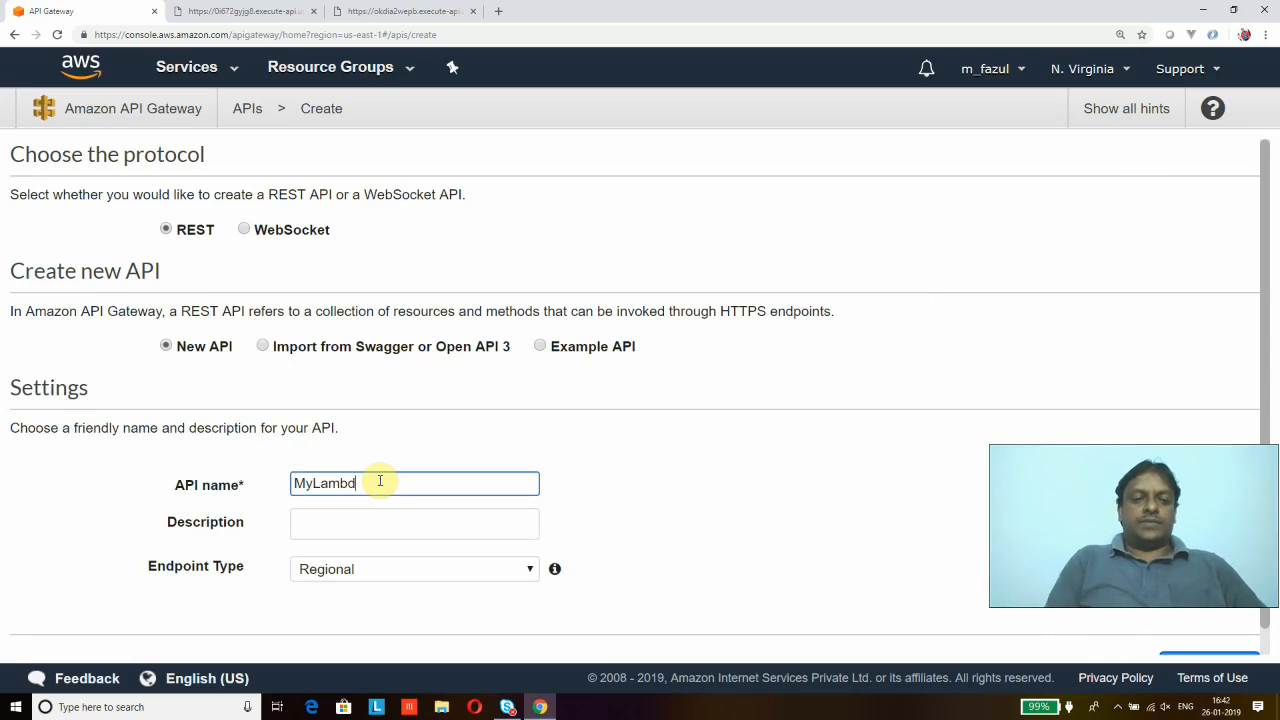
left_click(414, 523)
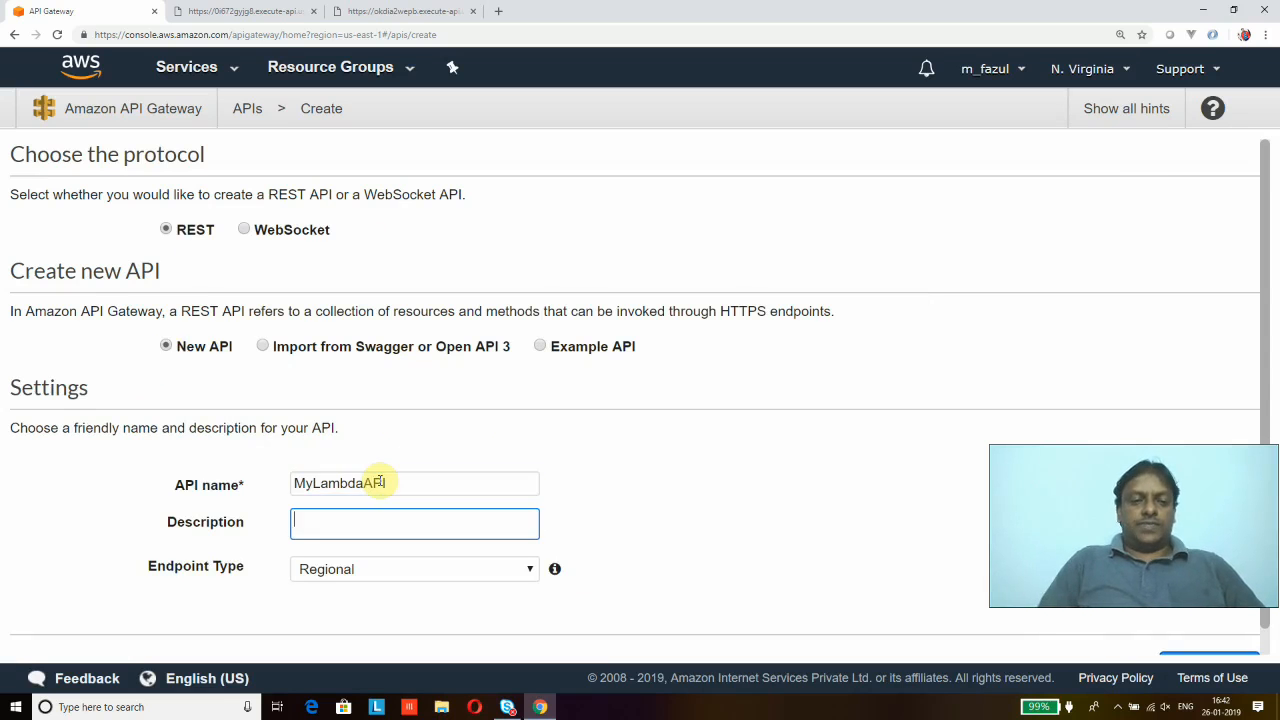
type("My Lambda API")
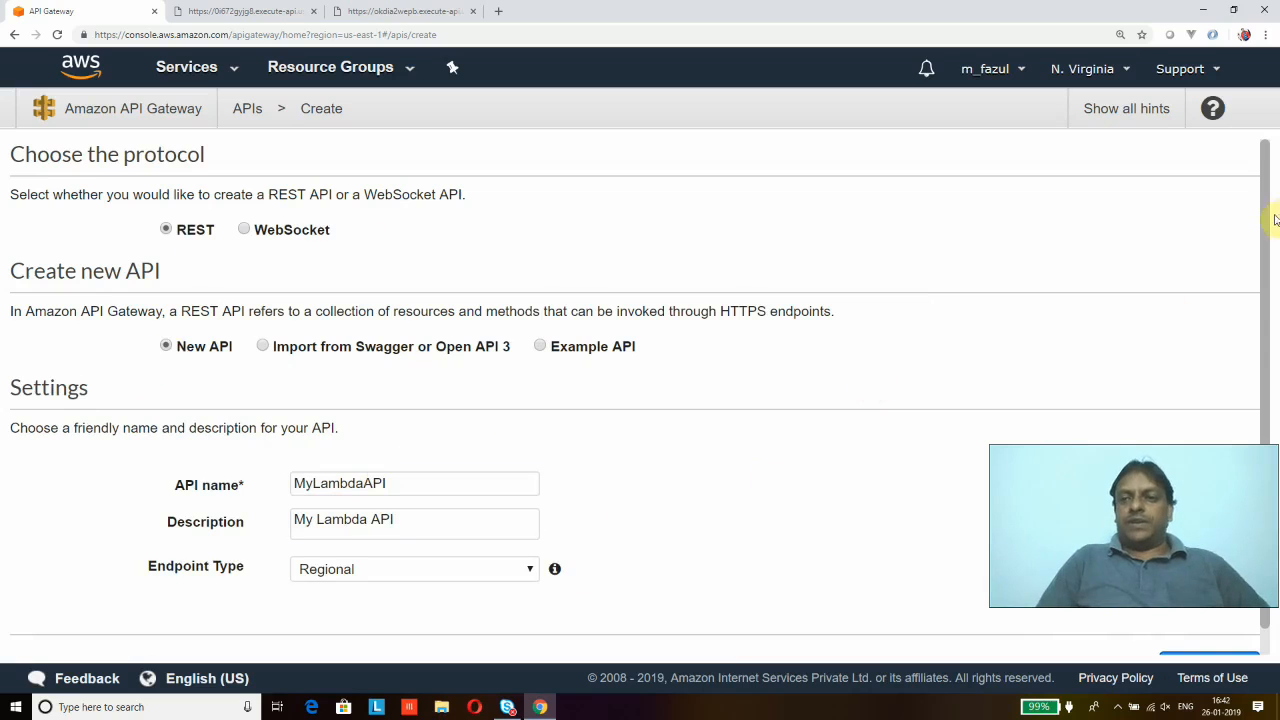
scroll("down", 3)
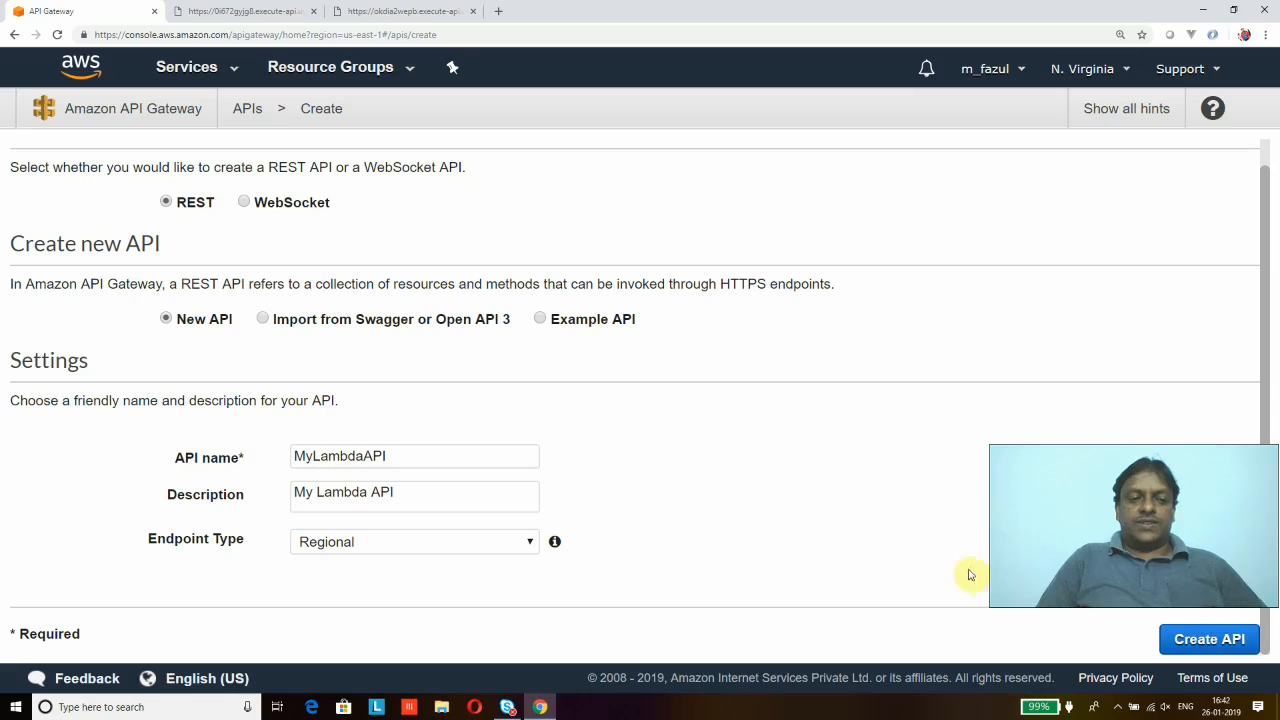
mouse_move(1235, 643)
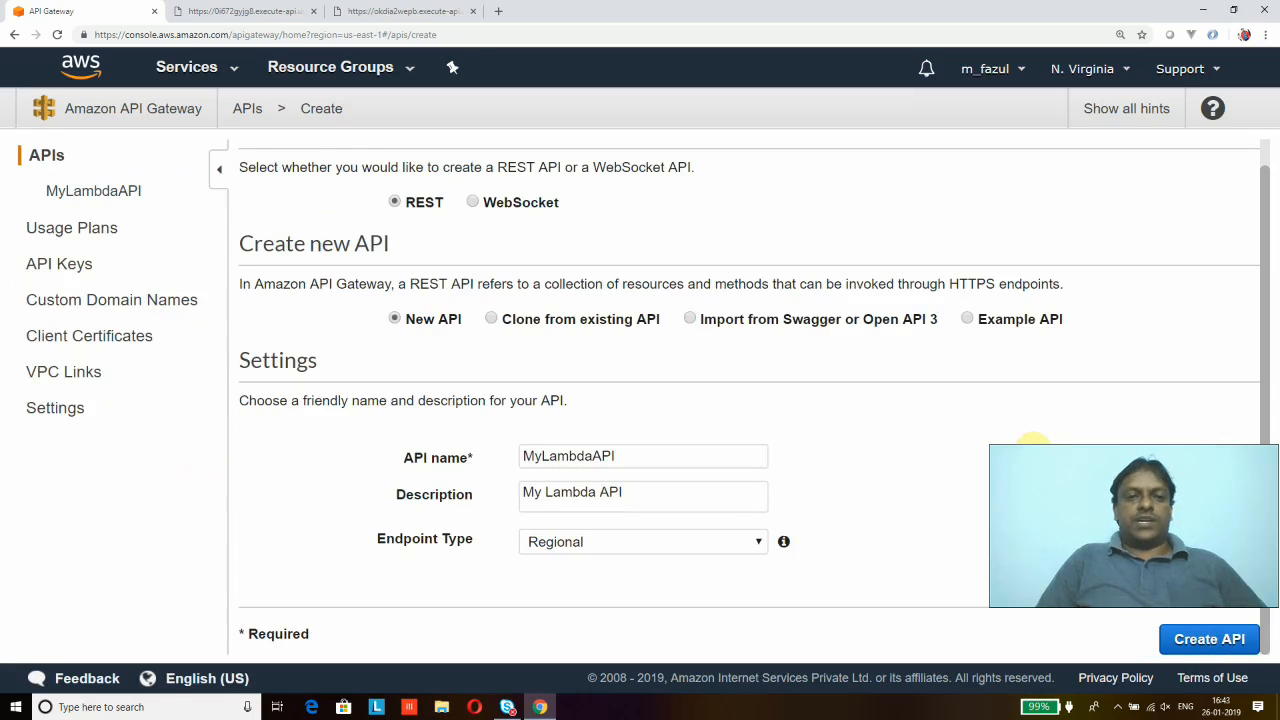
Create MyLambdaAPI and choose GET as a new method on the root resource
left_click(94, 190)
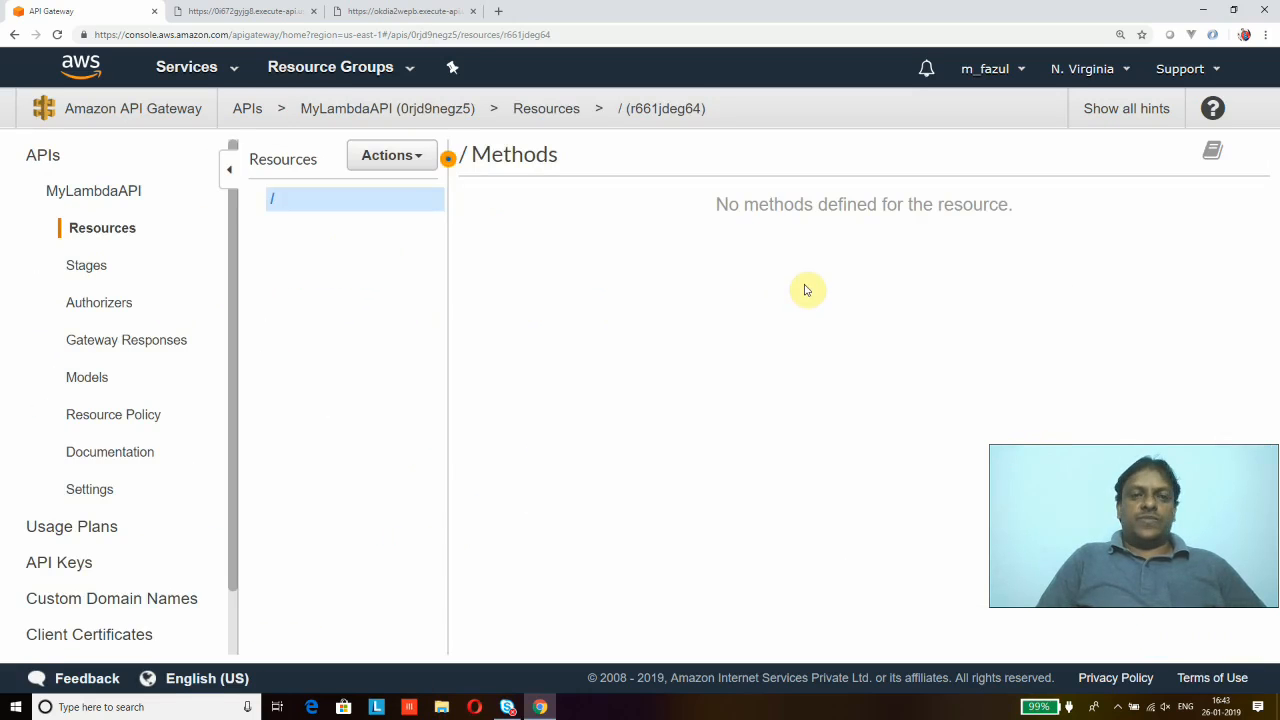
mouse_move(648, 248)
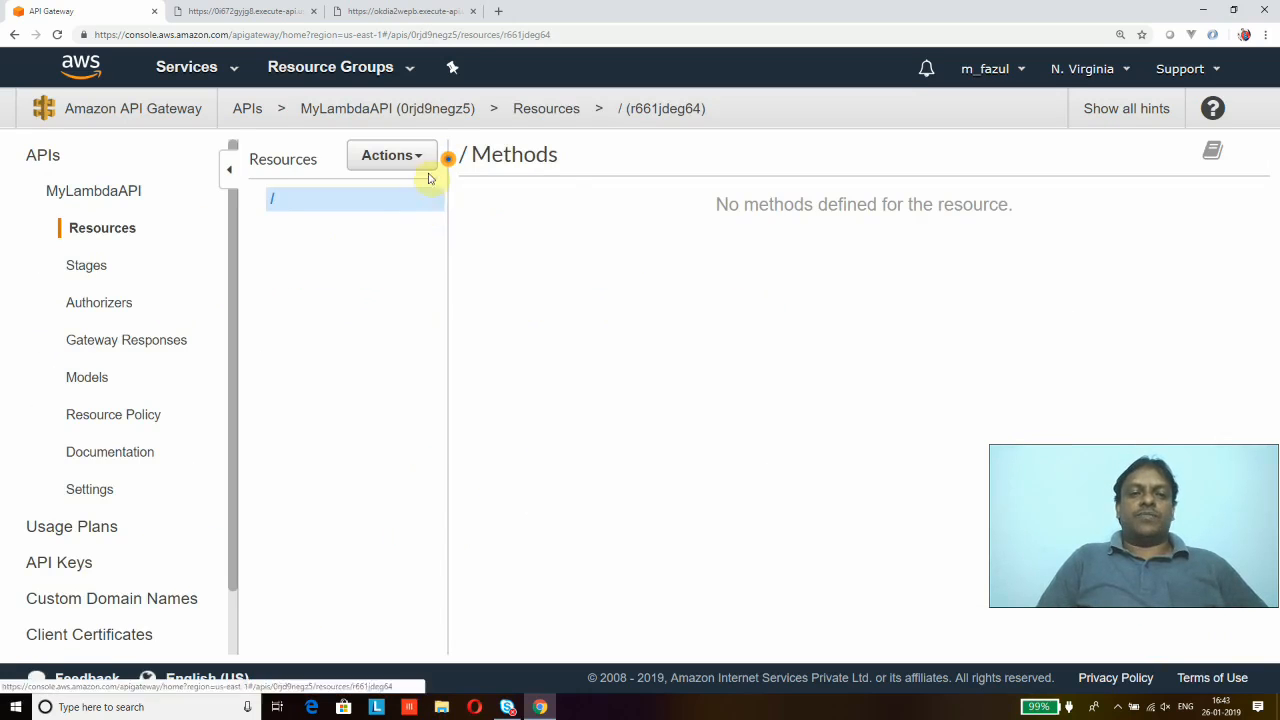
left_click(391, 154)
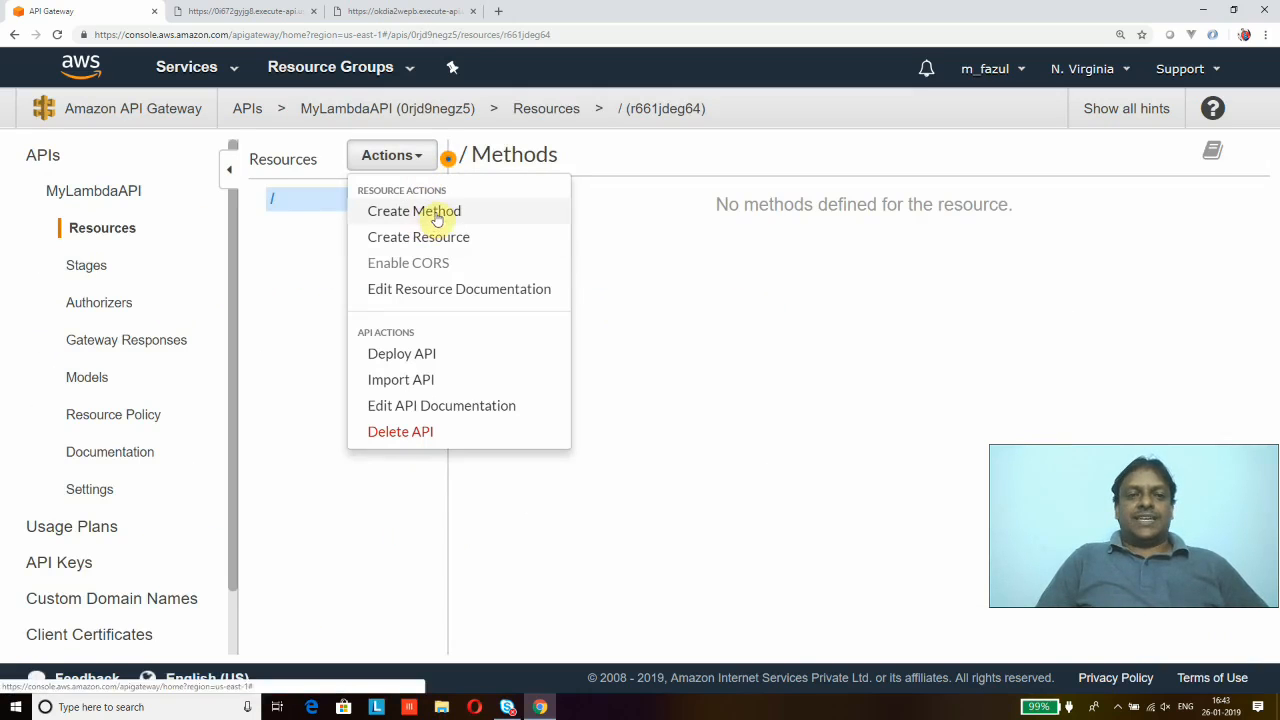
left_click(413, 211)
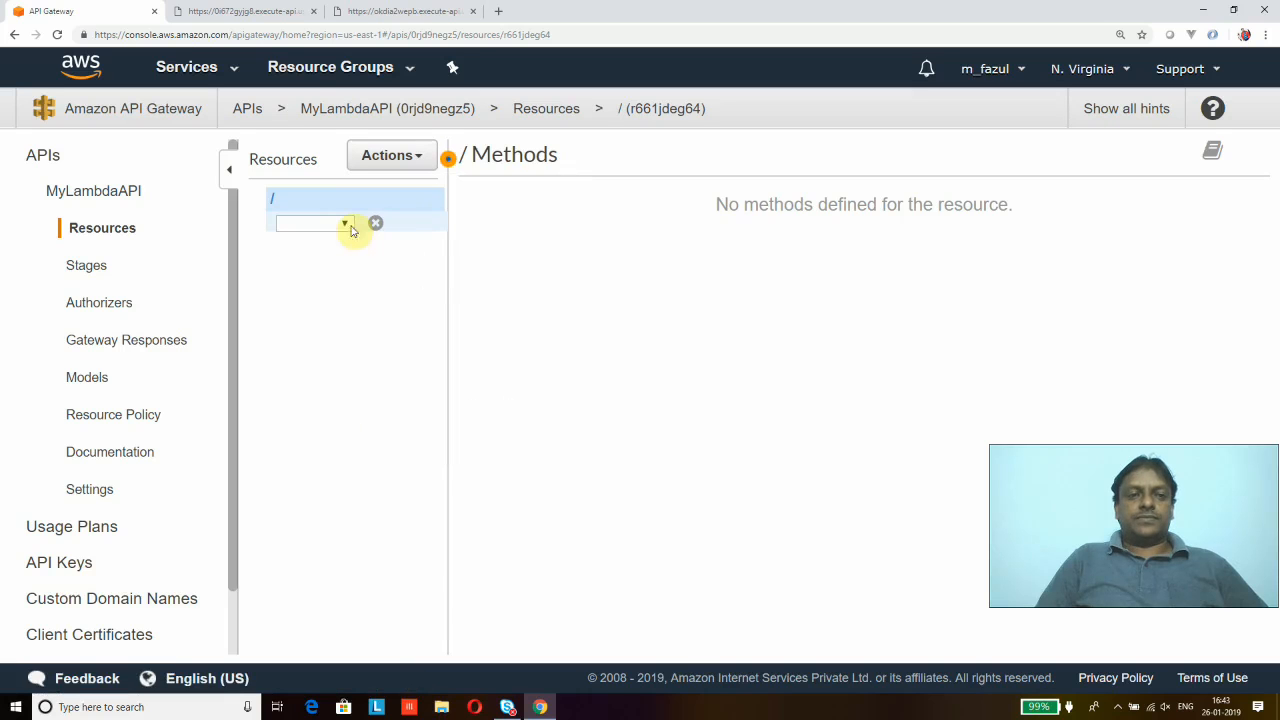
left_click(344, 223)
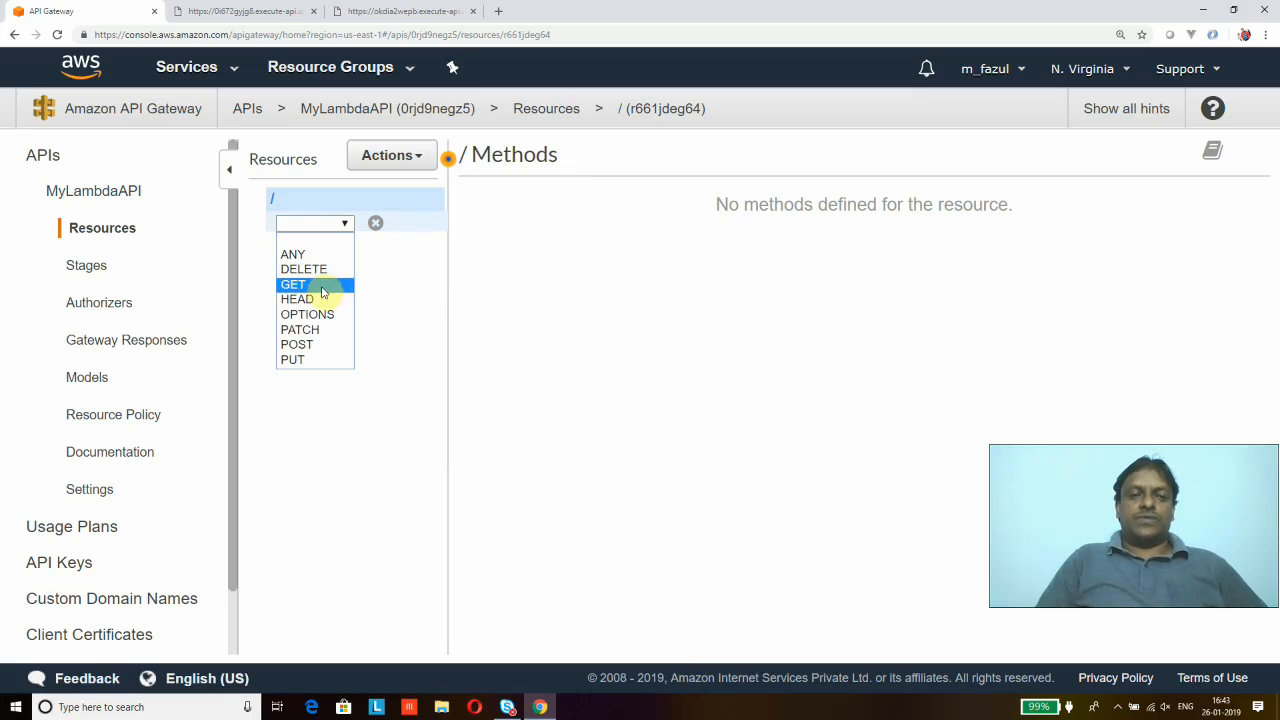
mouse_move(300, 344)
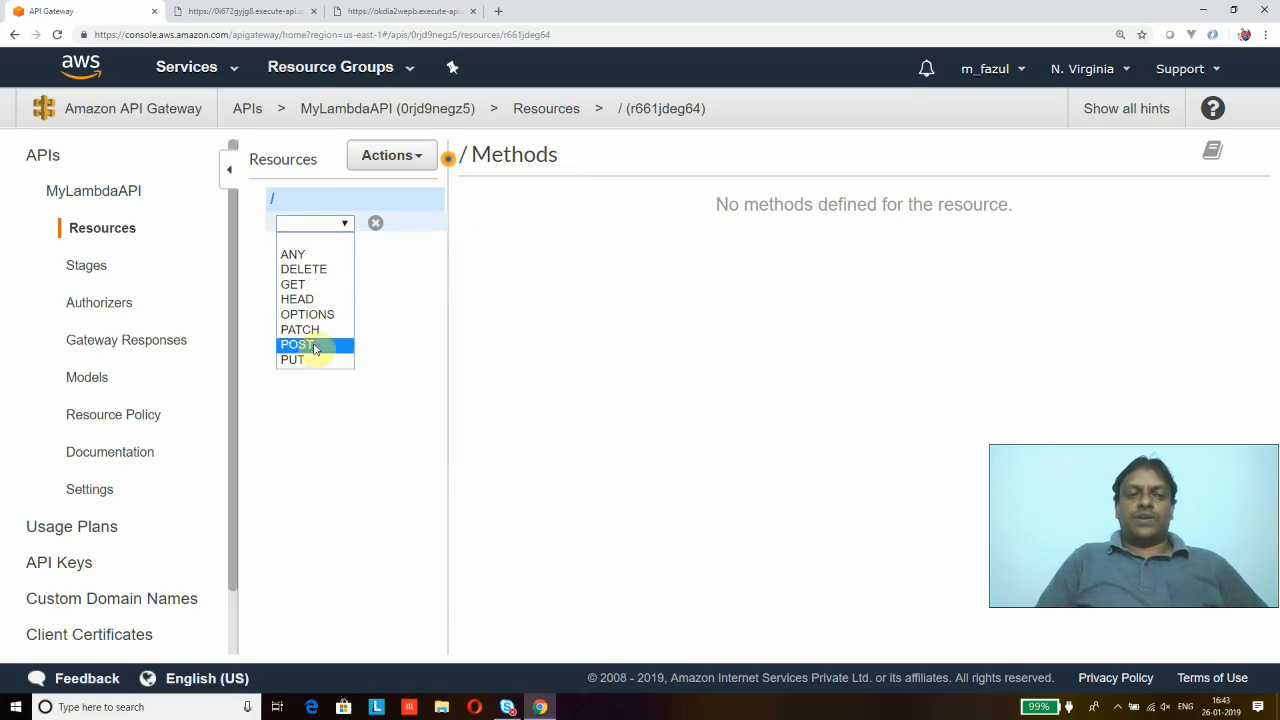
mouse_move(315, 299)
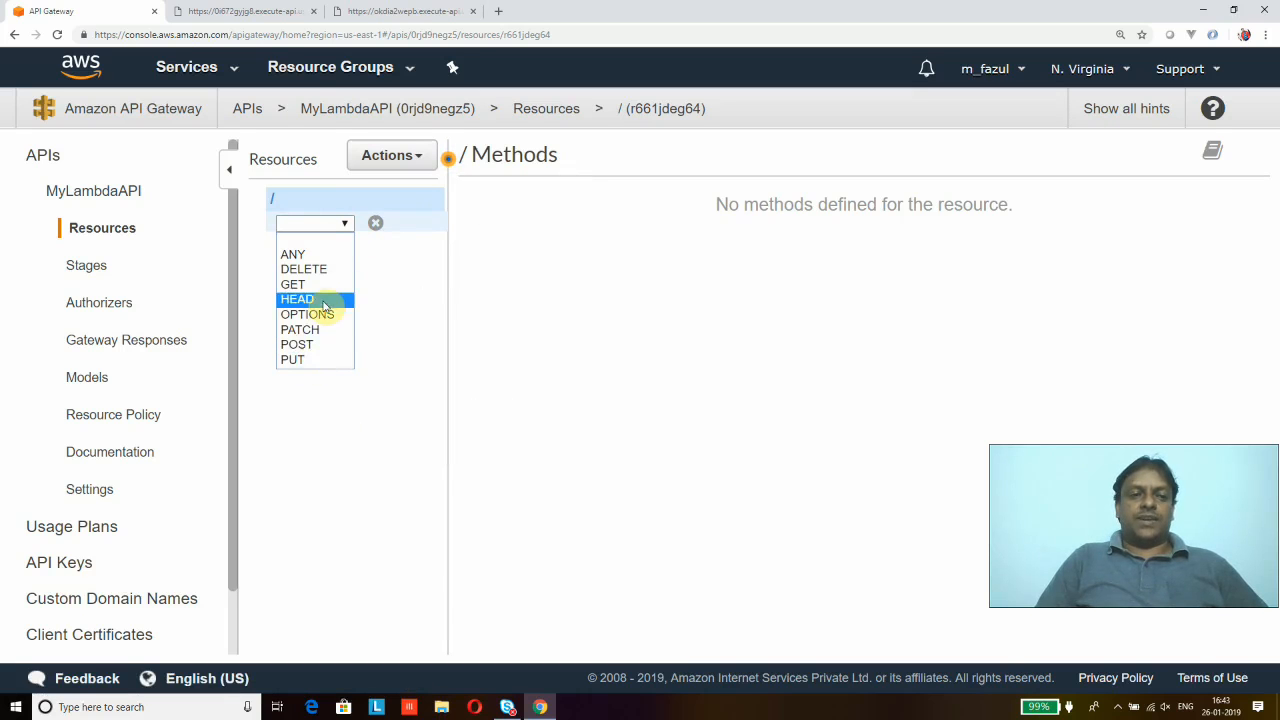
left_click(293, 284)
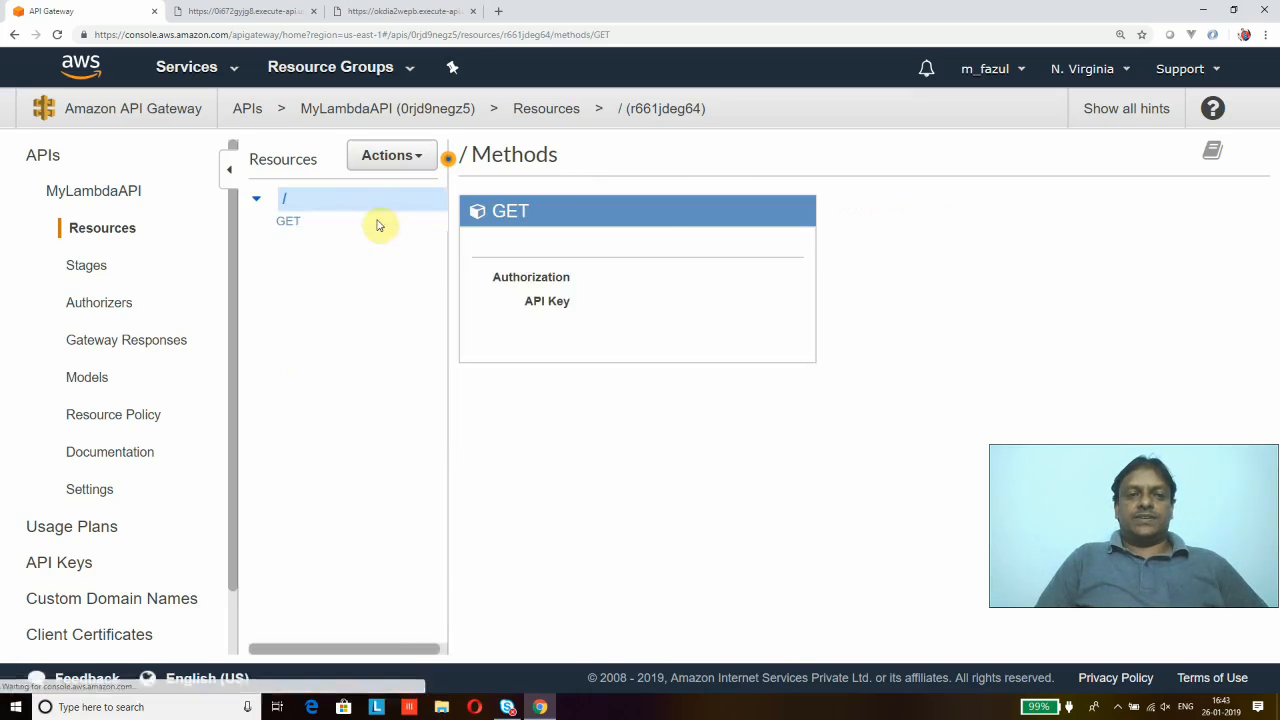
Confirm the GET method and set its Lambda Function integration to TestLambda
left_click(288, 220)
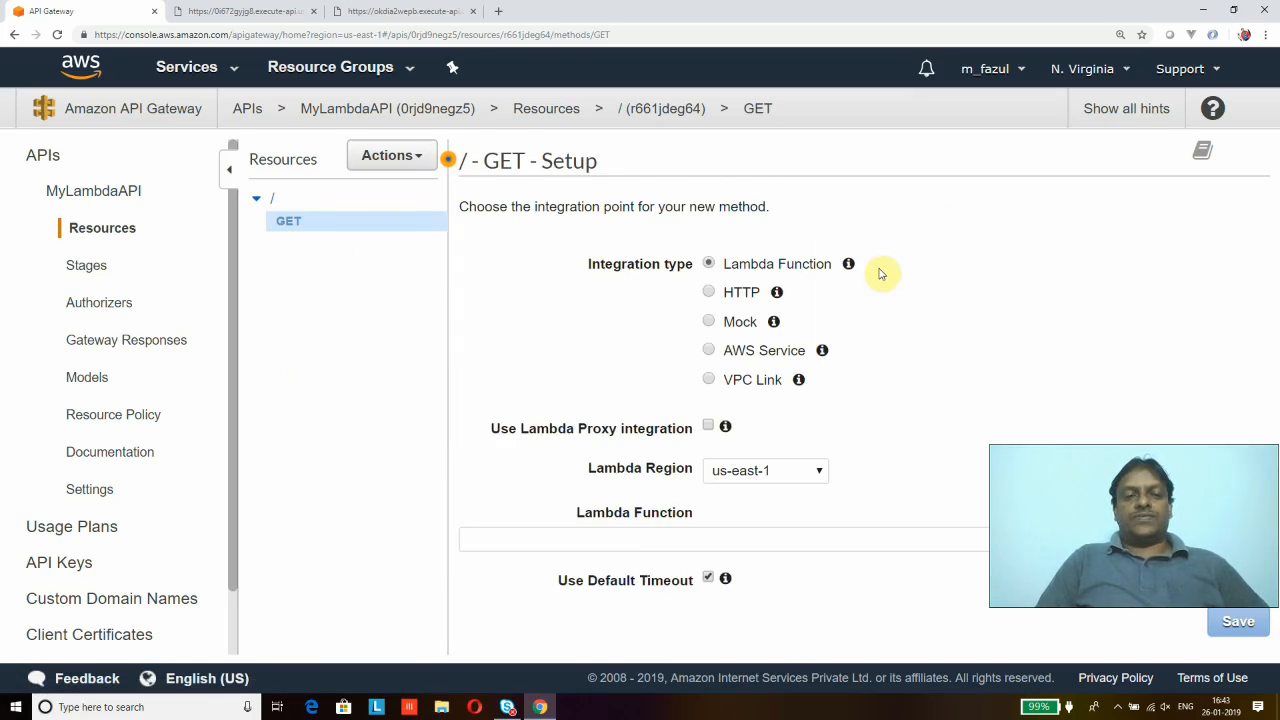
mouse_move(1008, 302)
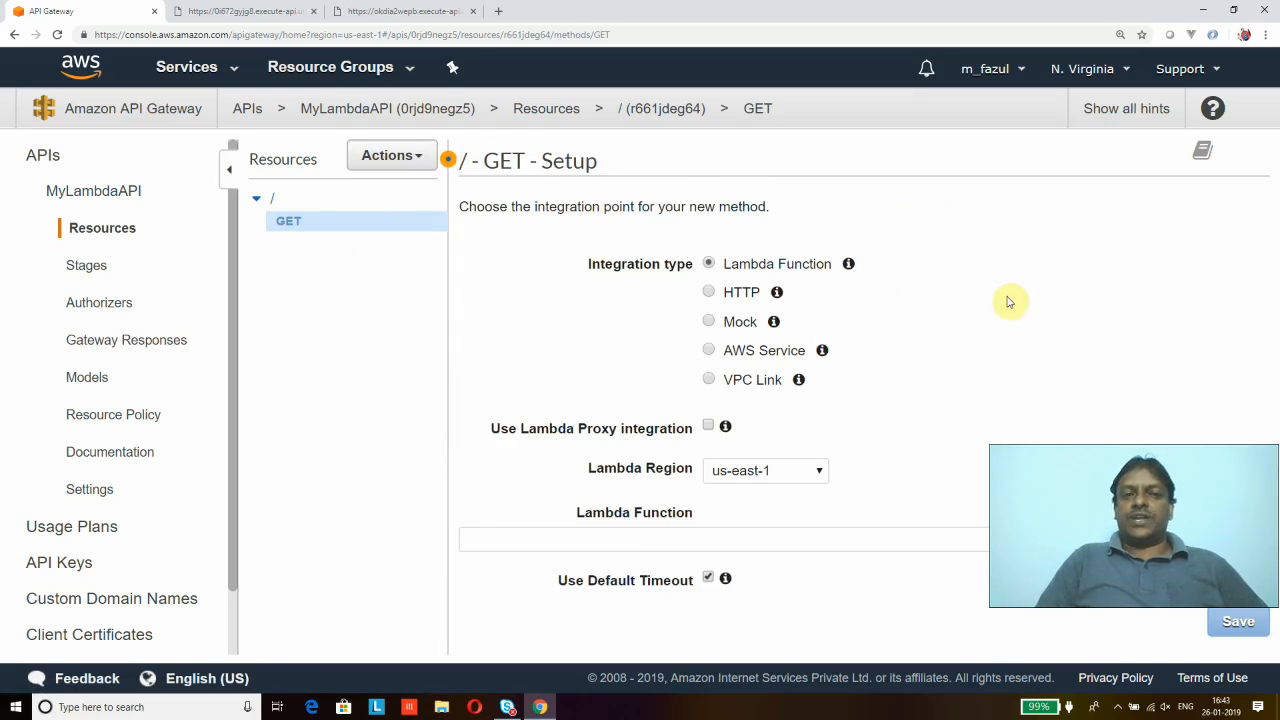
mouse_move(1128, 388)
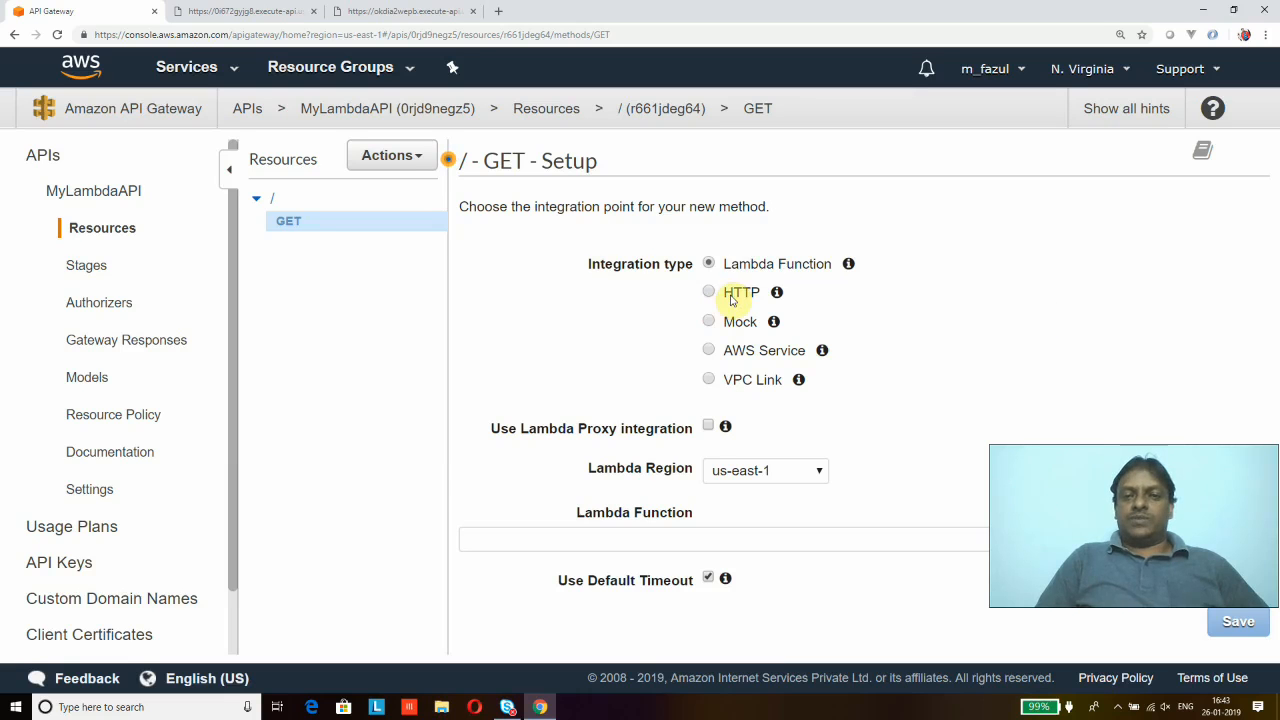
mouse_move(603, 433)
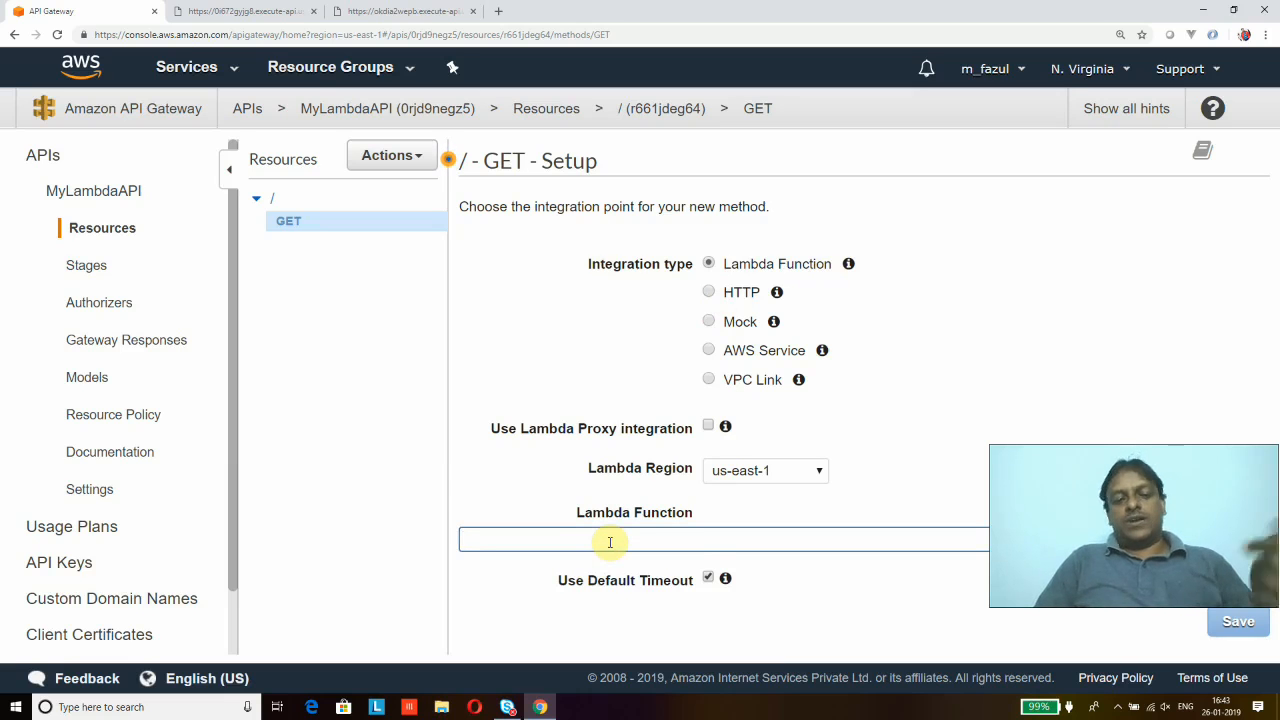
type("Test")
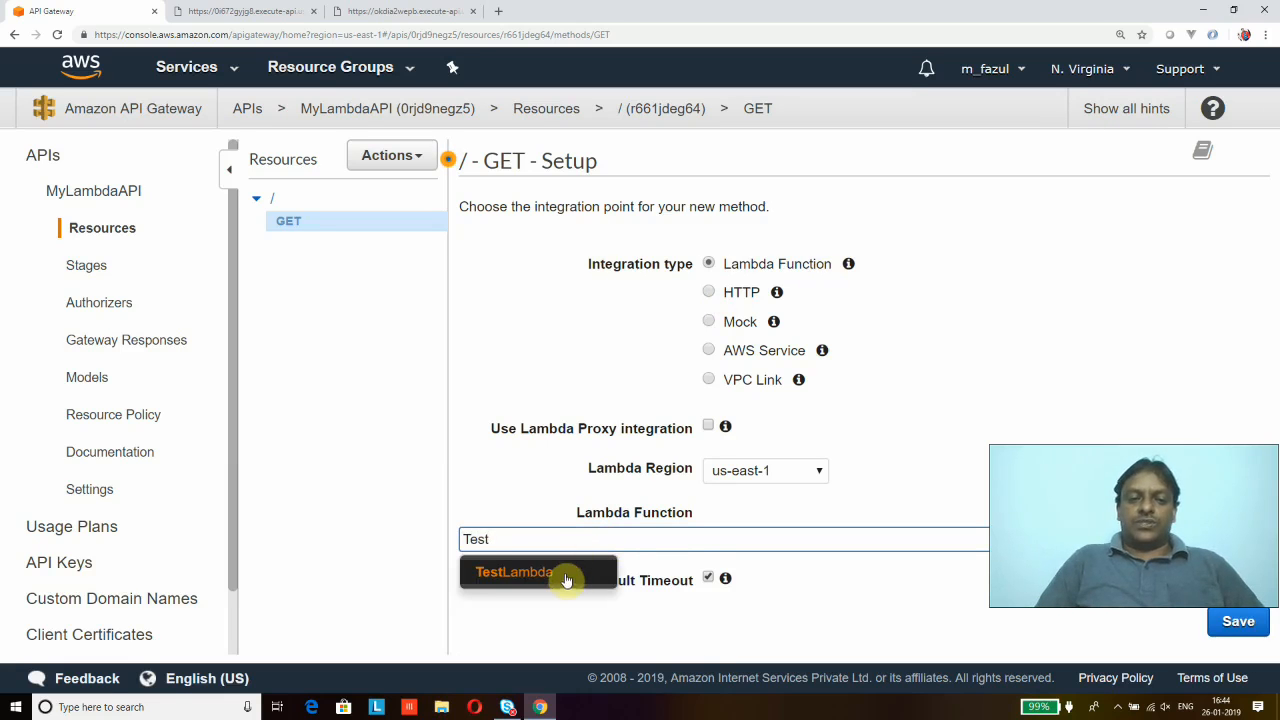
left_click(510, 572)
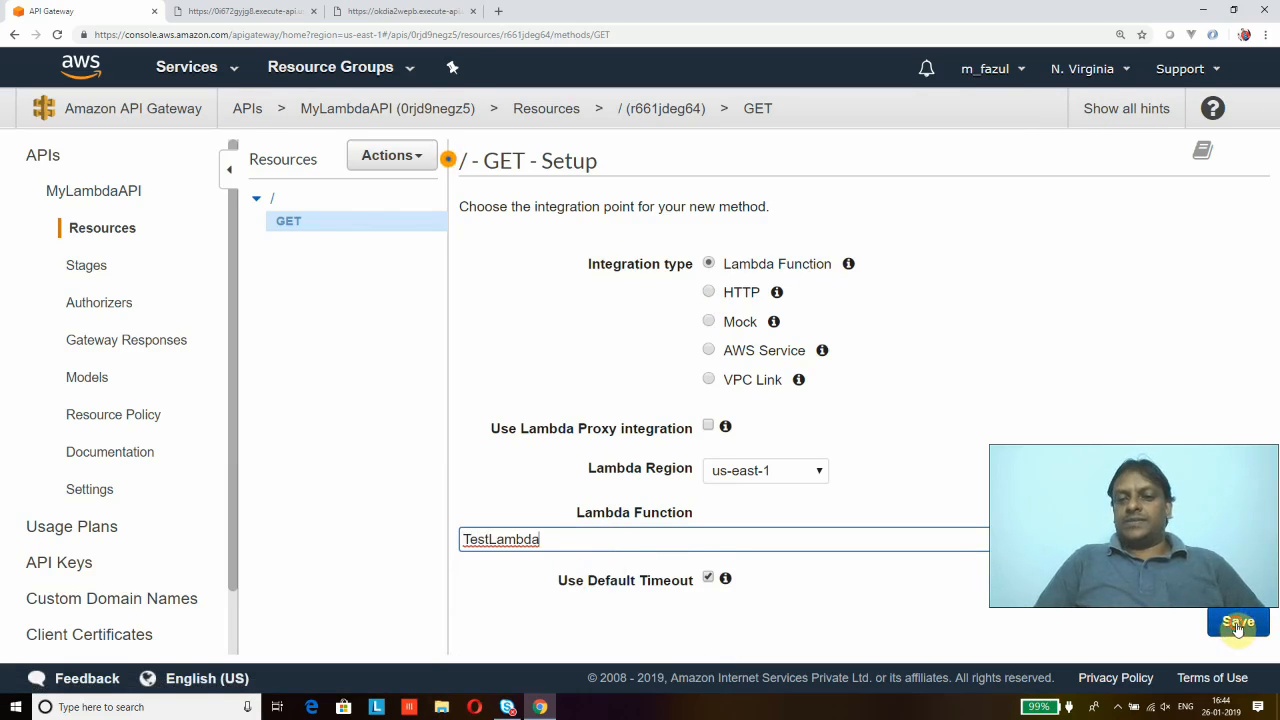
Save the GET integration and allow API Gateway to invoke TestLambda
left_click(1238, 622)
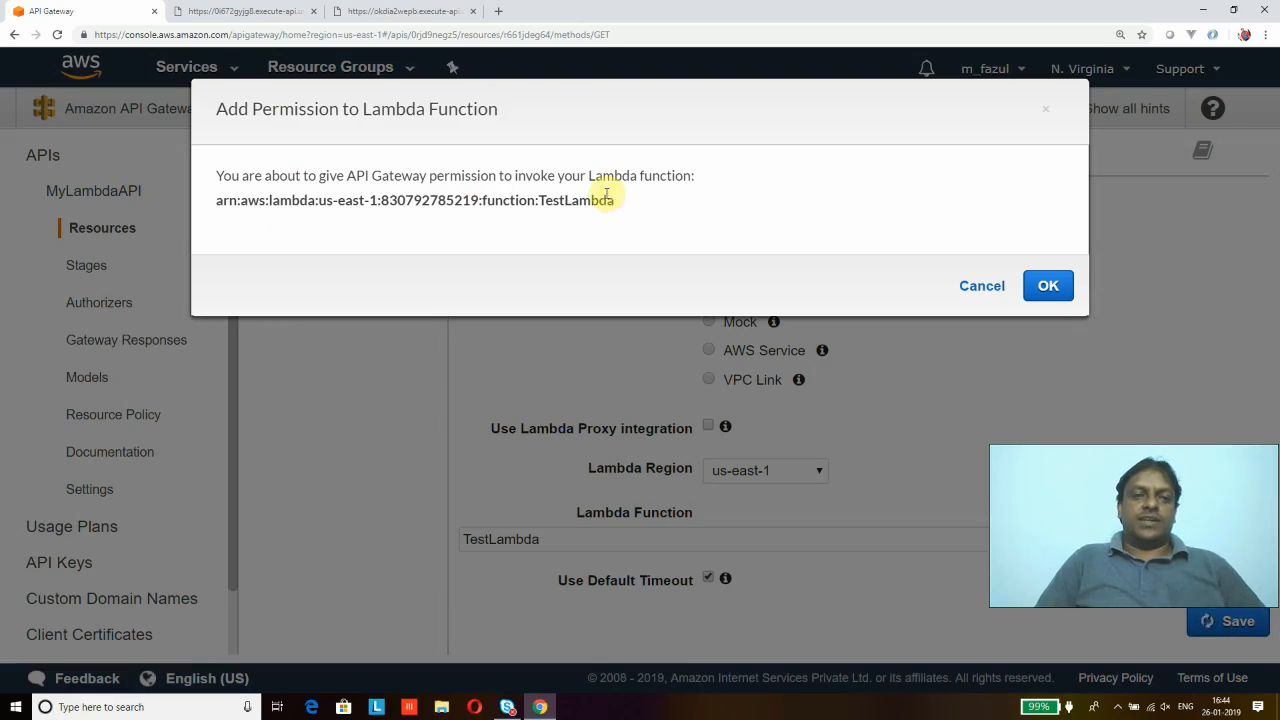
mouse_move(1017, 256)
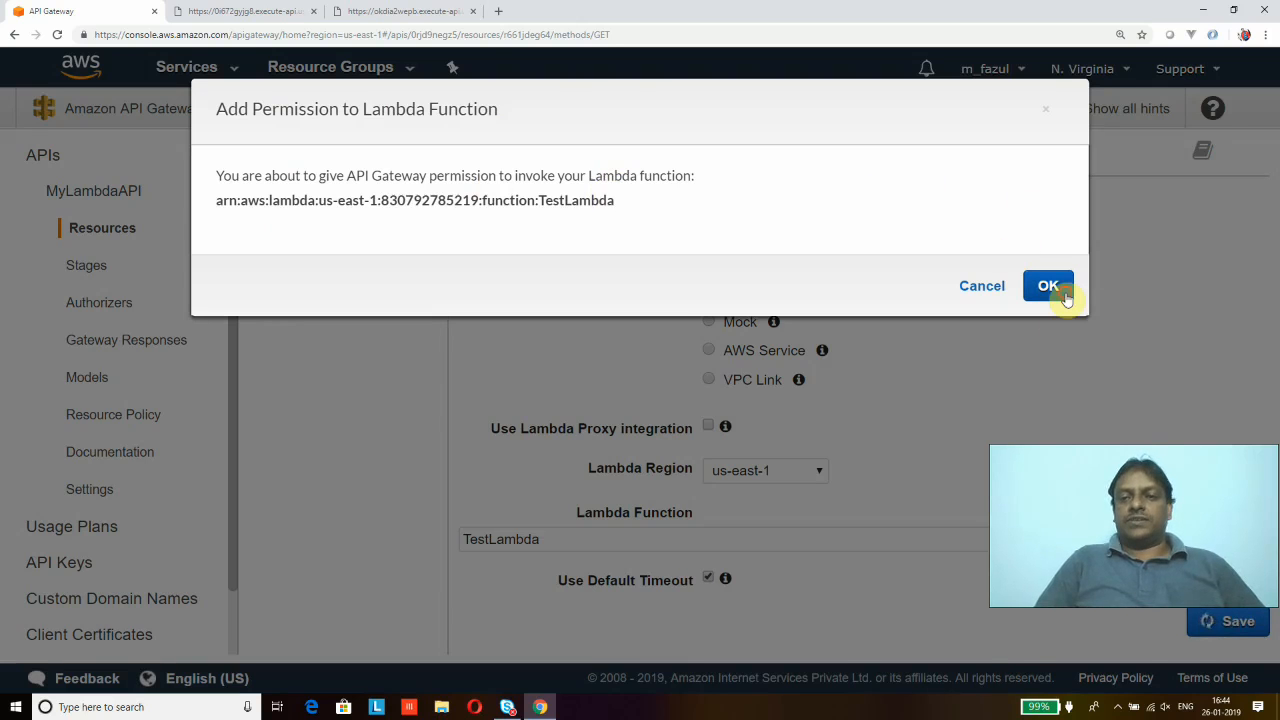
left_click(1048, 285)
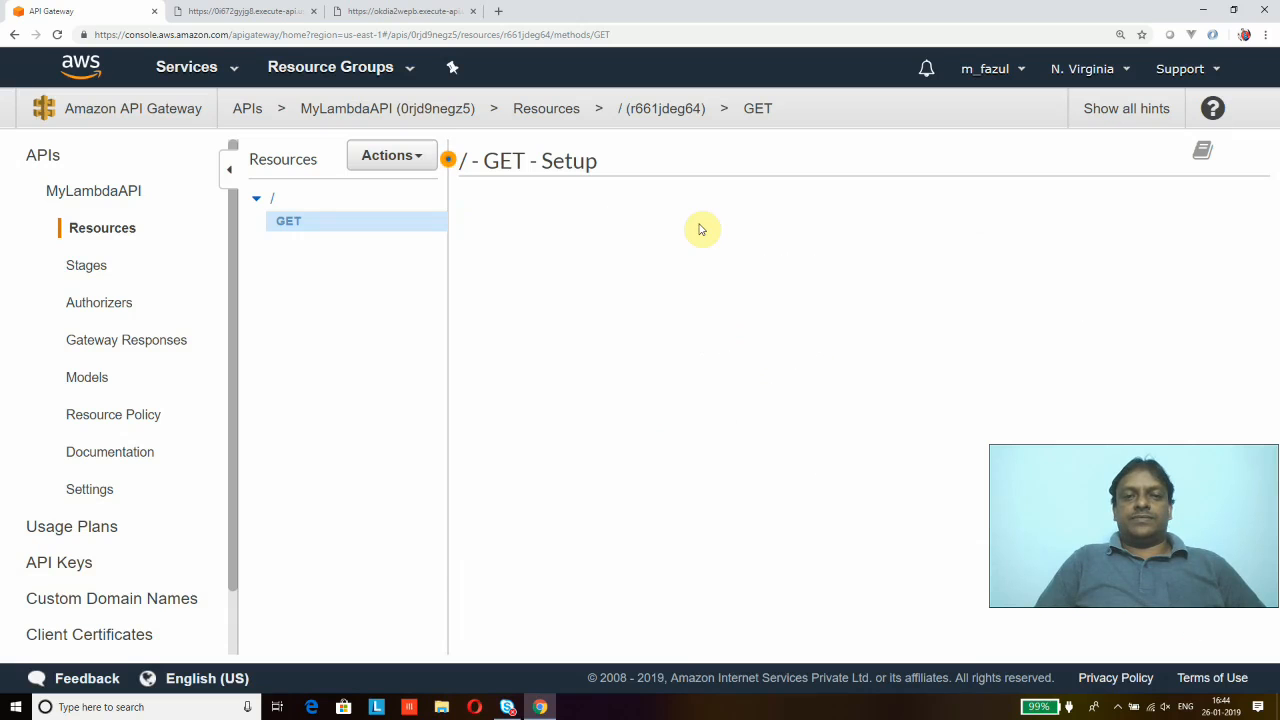
left_click(289, 221)
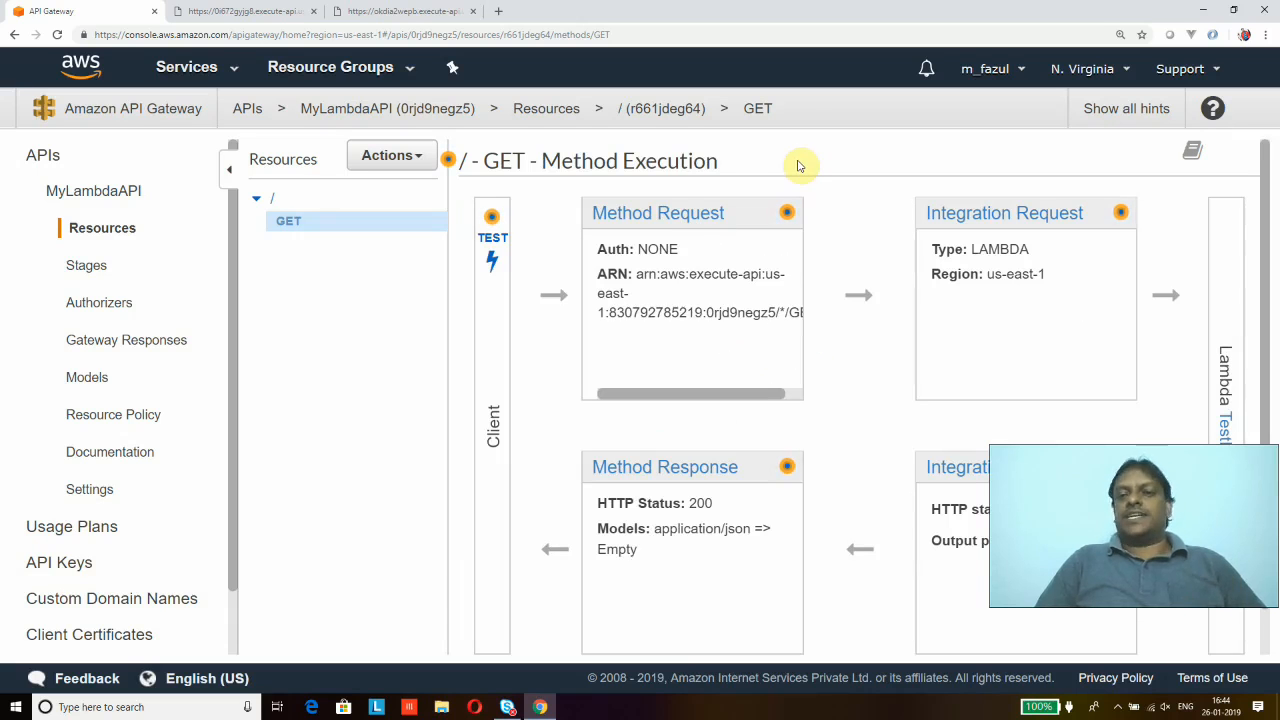
mouse_move(390, 353)
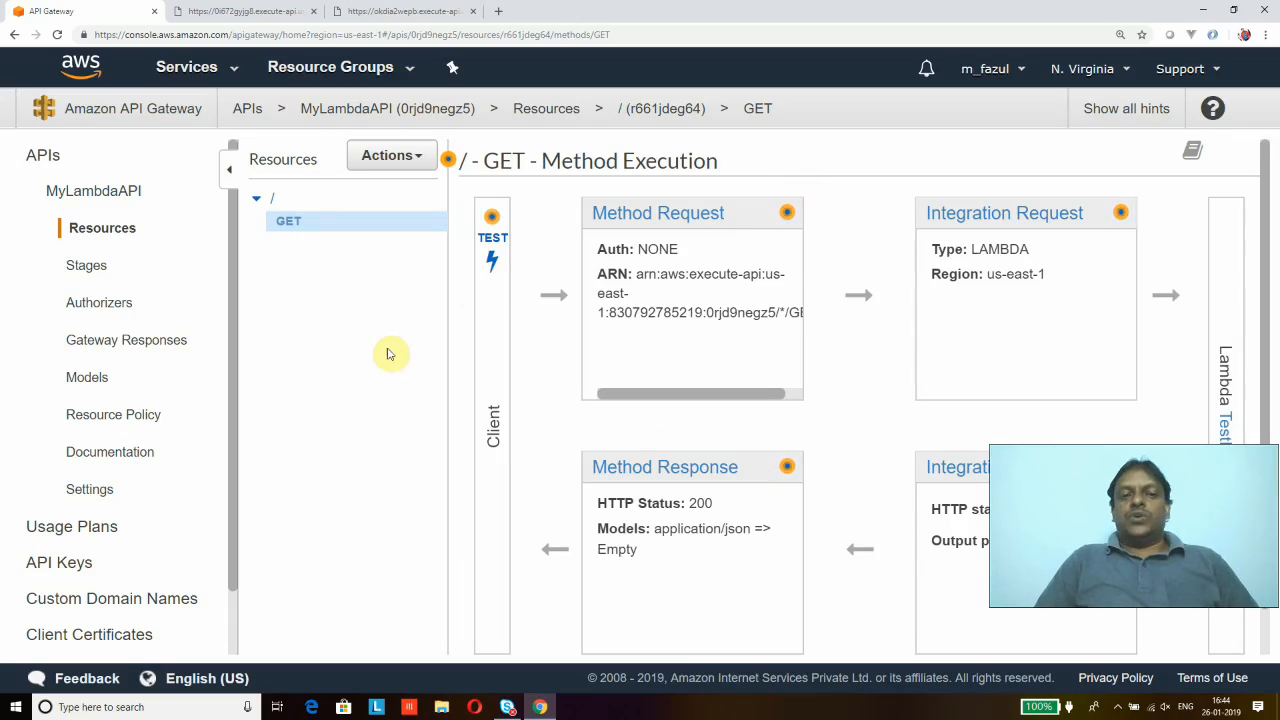
mouse_move(405, 372)
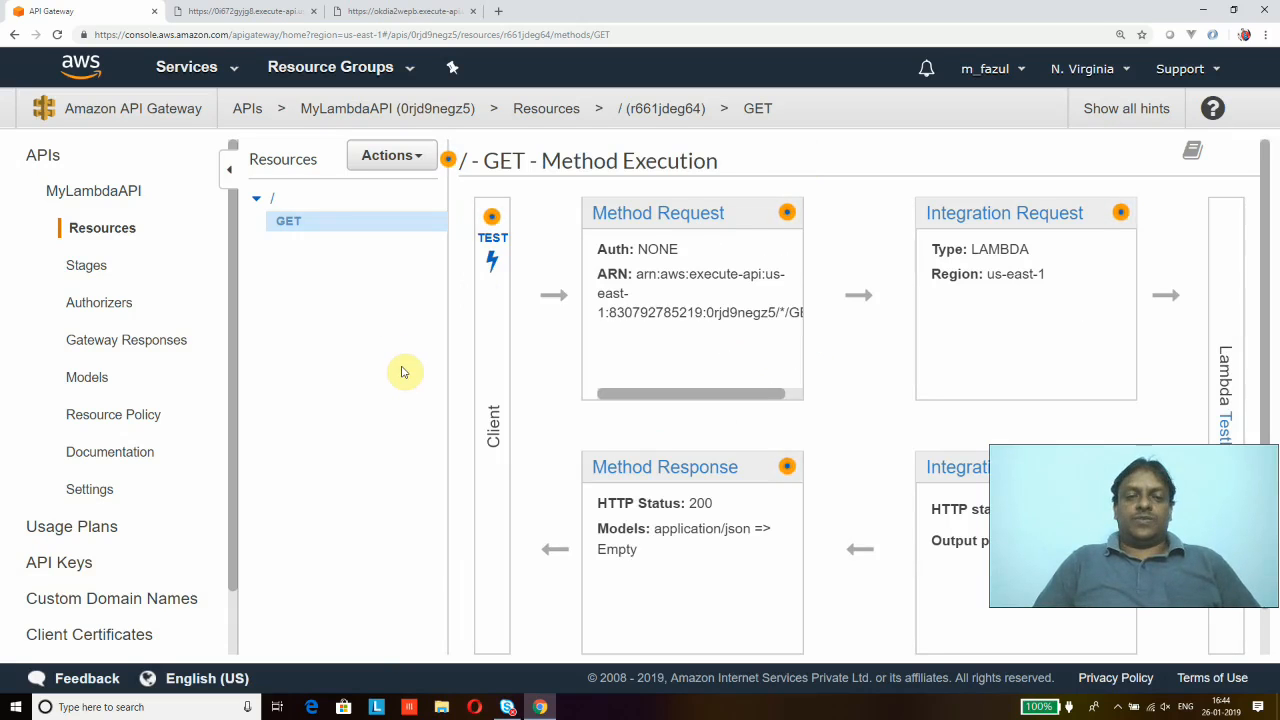
mouse_move(492, 258)
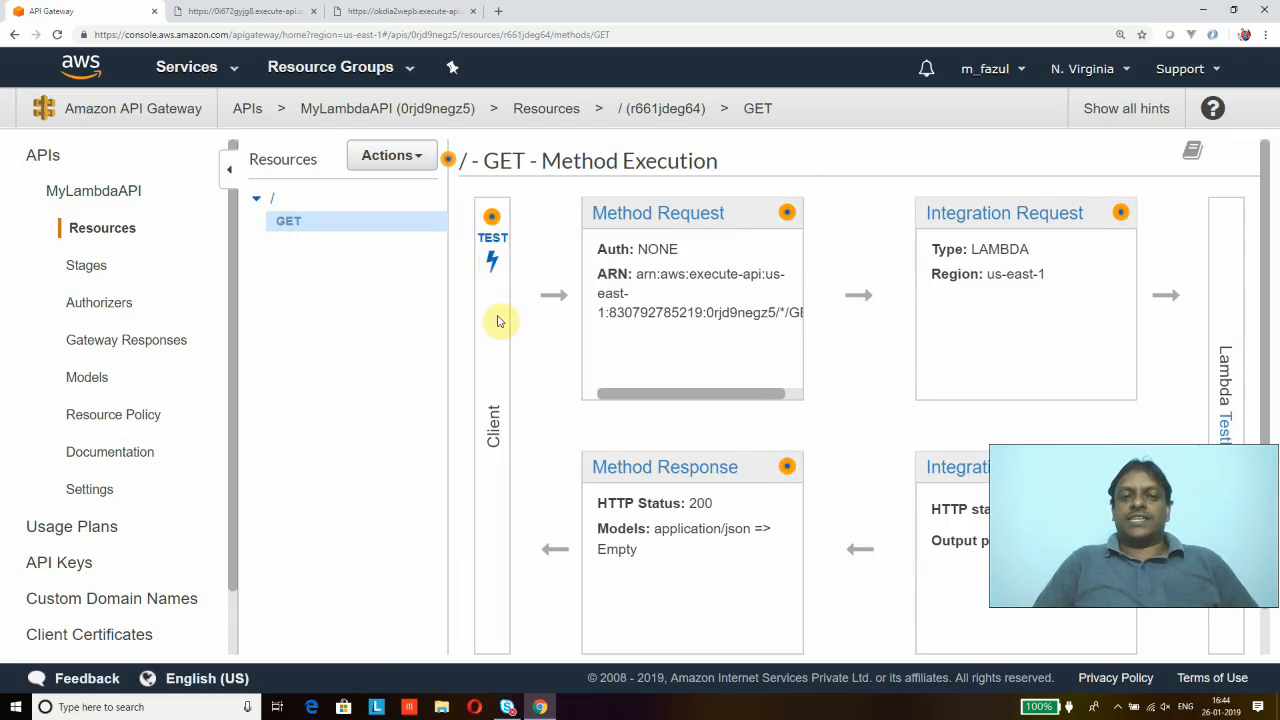
mouse_move(492, 244)
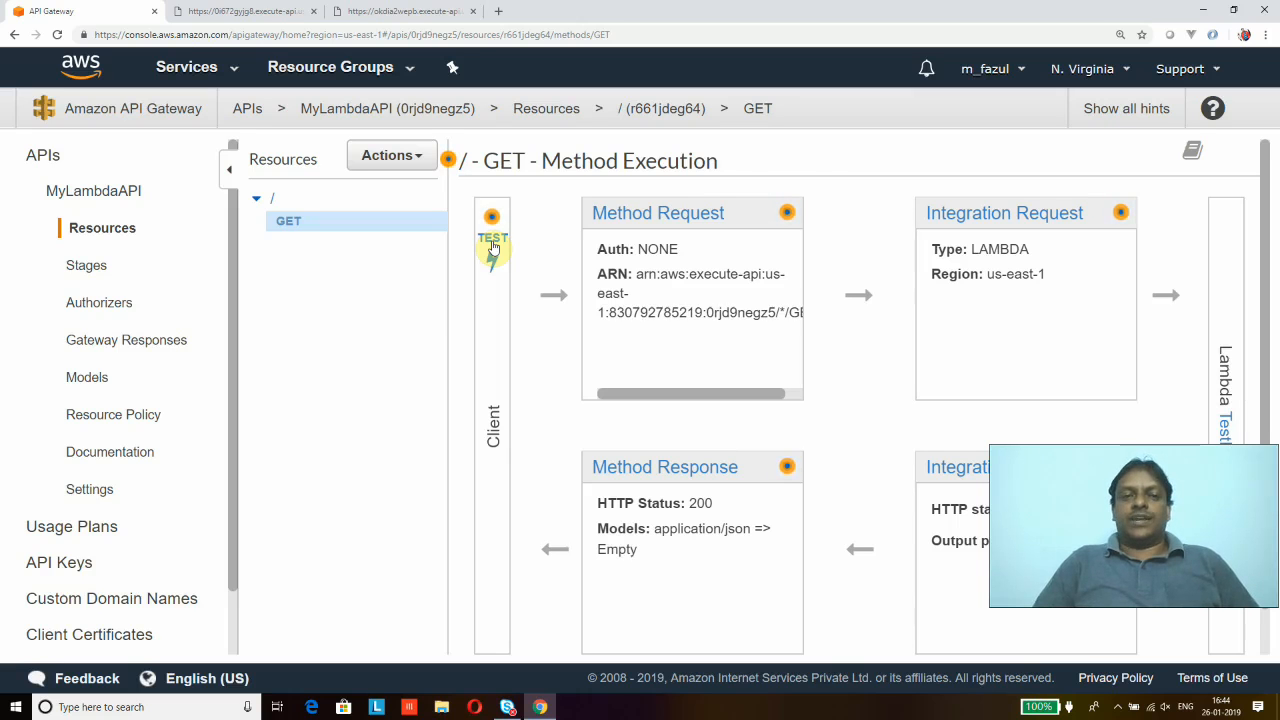
Run a test call of the GET method, returning status 200 and 'Hello from Lambda!--->Hi Fazuluddin'
left_click(493, 238)
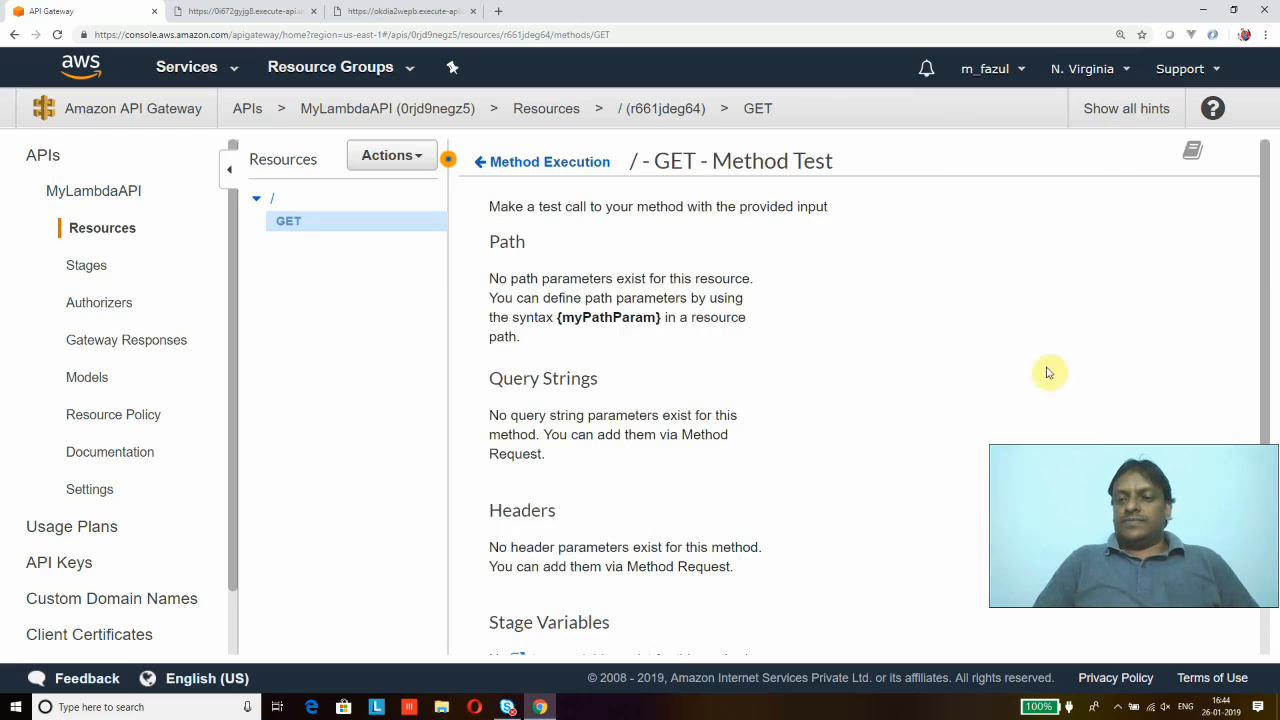
scroll("down", 3)
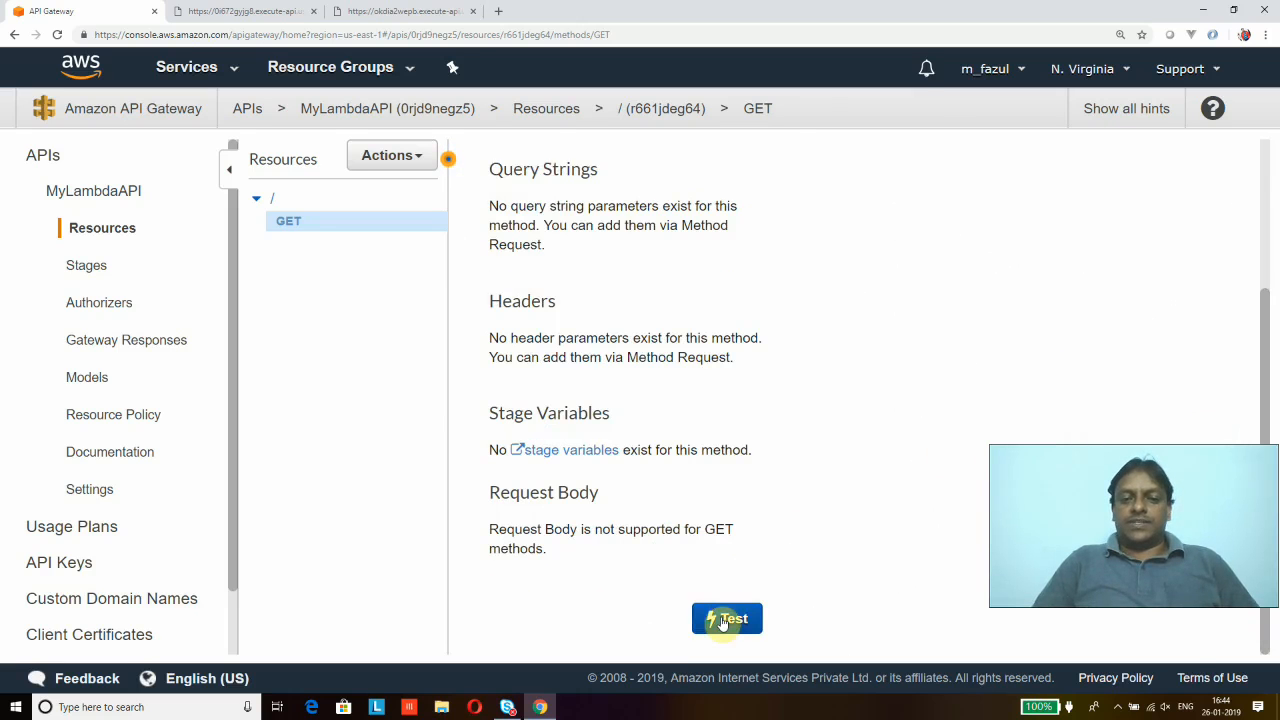
left_click(726, 618)
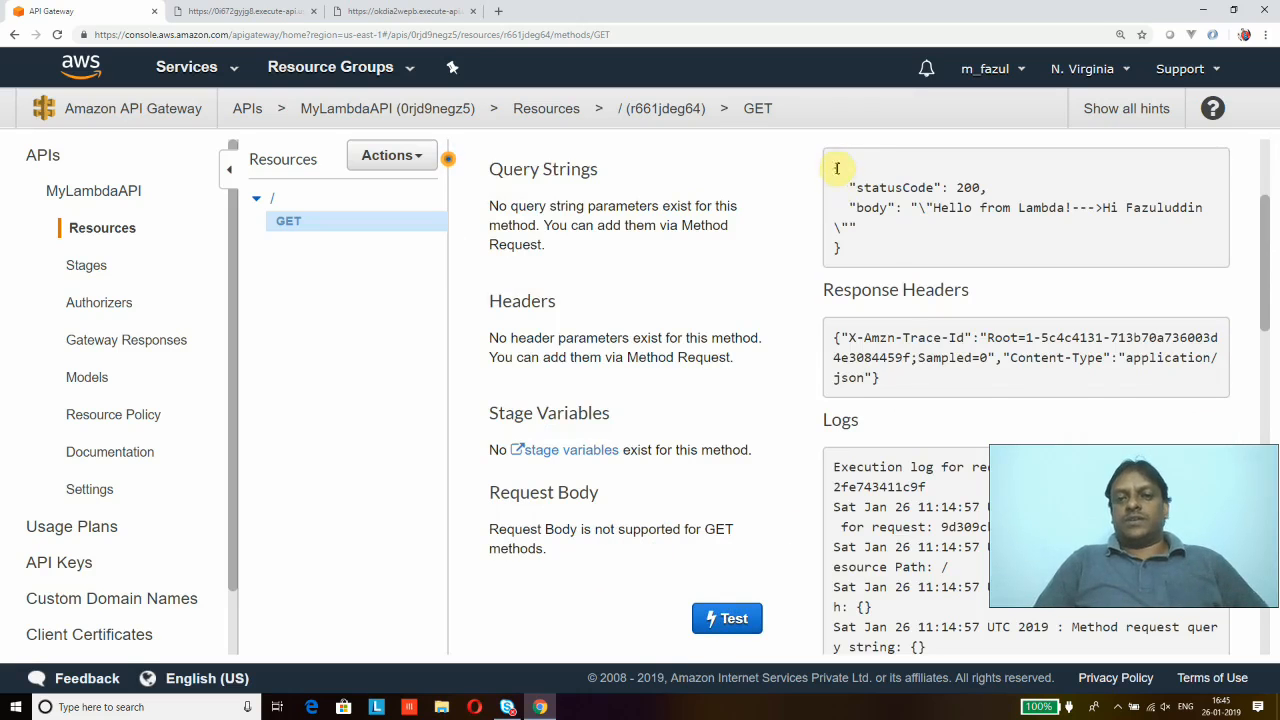
left_click_drag(836, 187, 866, 248)
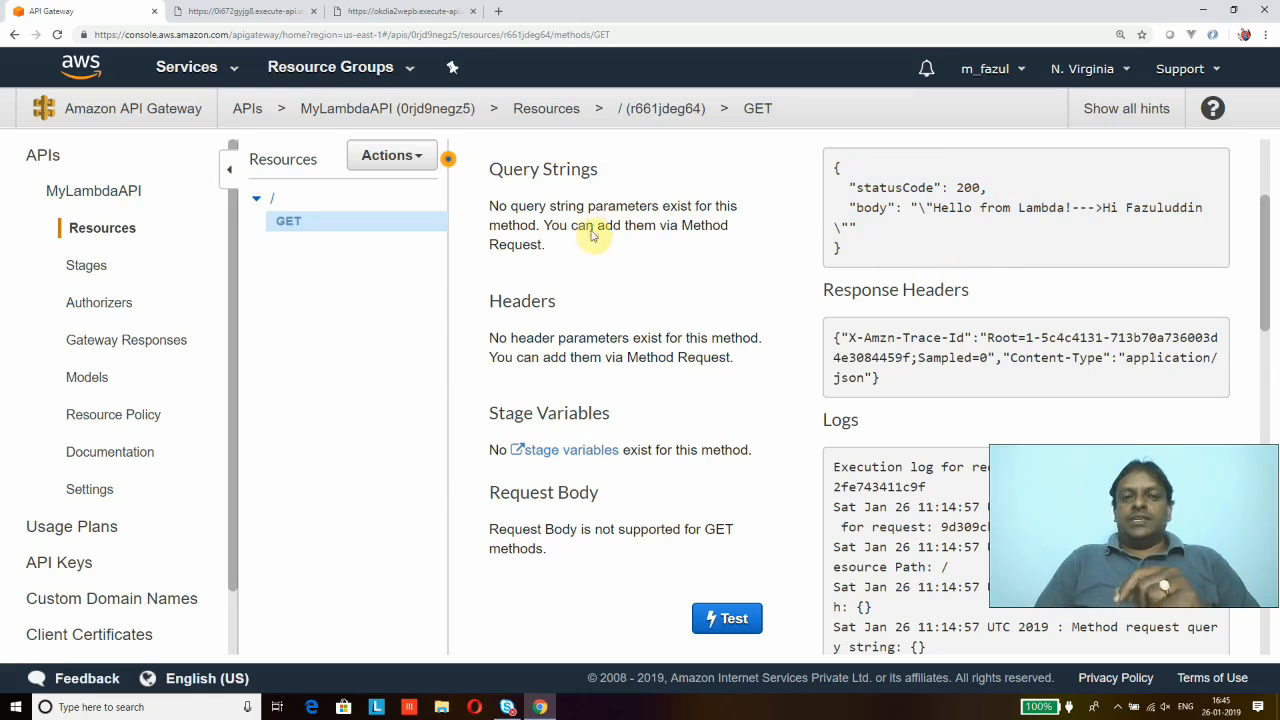
mouse_move(447, 180)
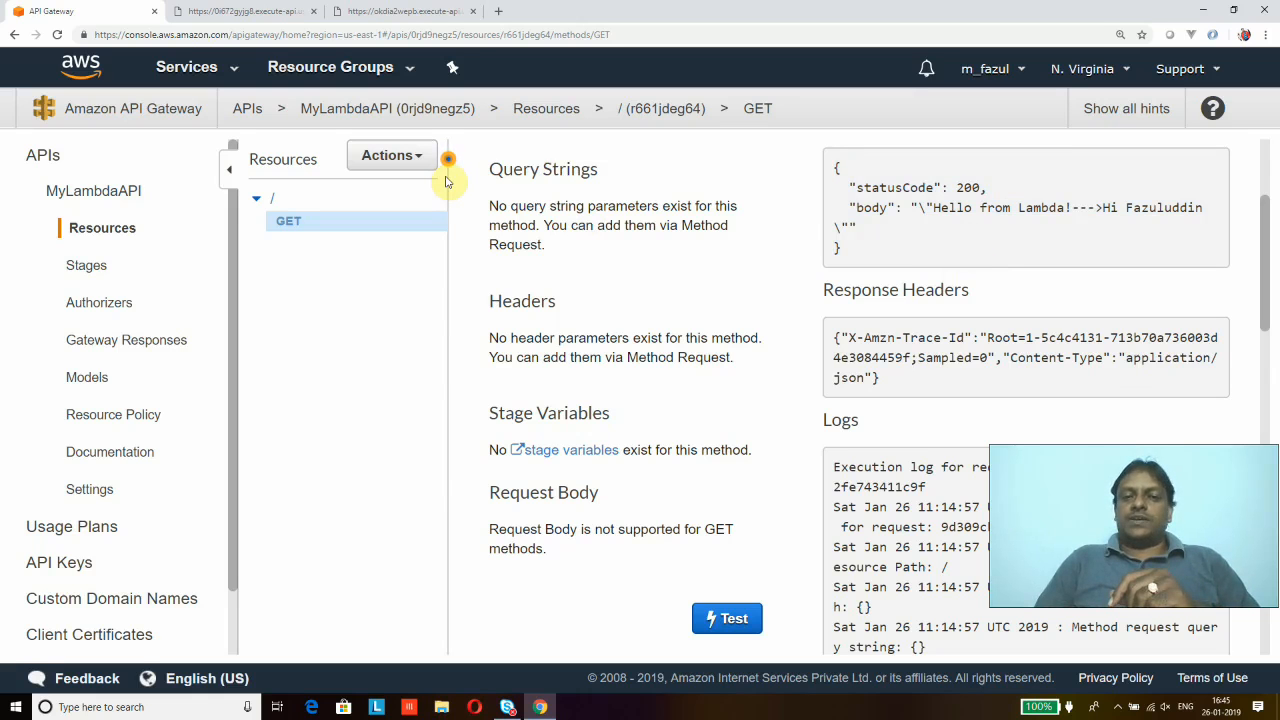
mouse_move(424, 176)
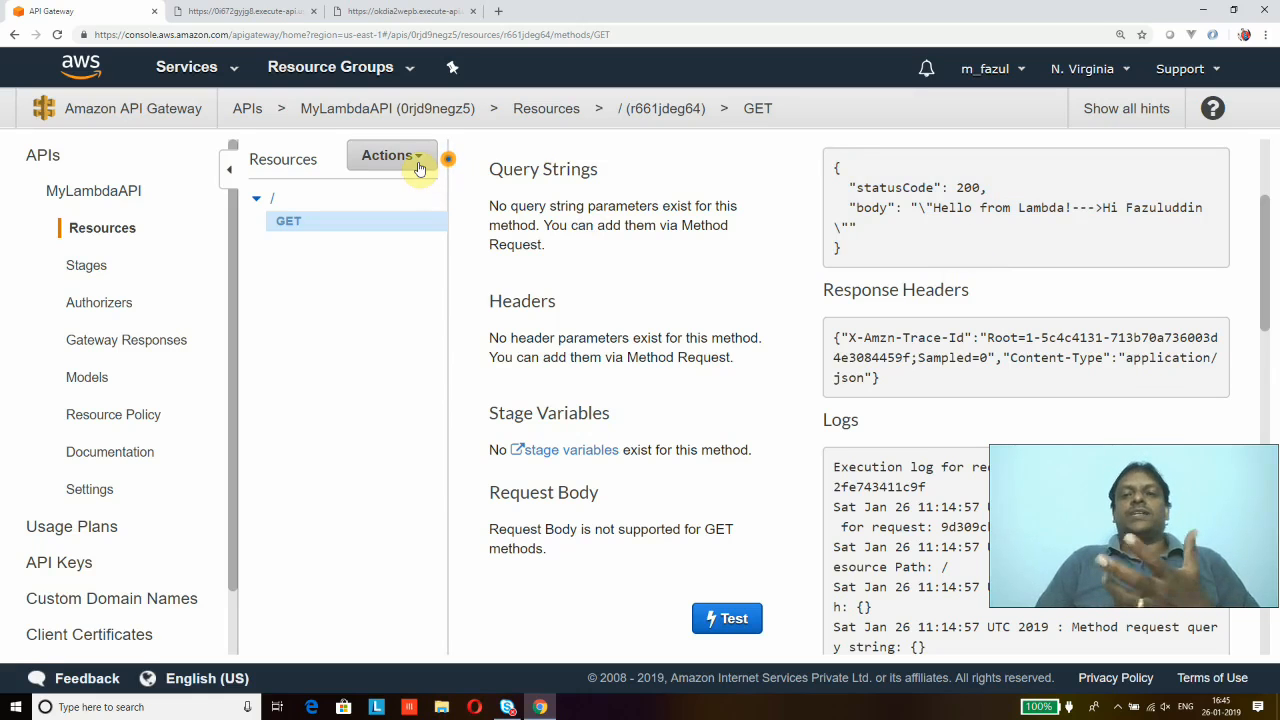
Deploy the API to a new stage 'test' with description 'test'
left_click(391, 155)
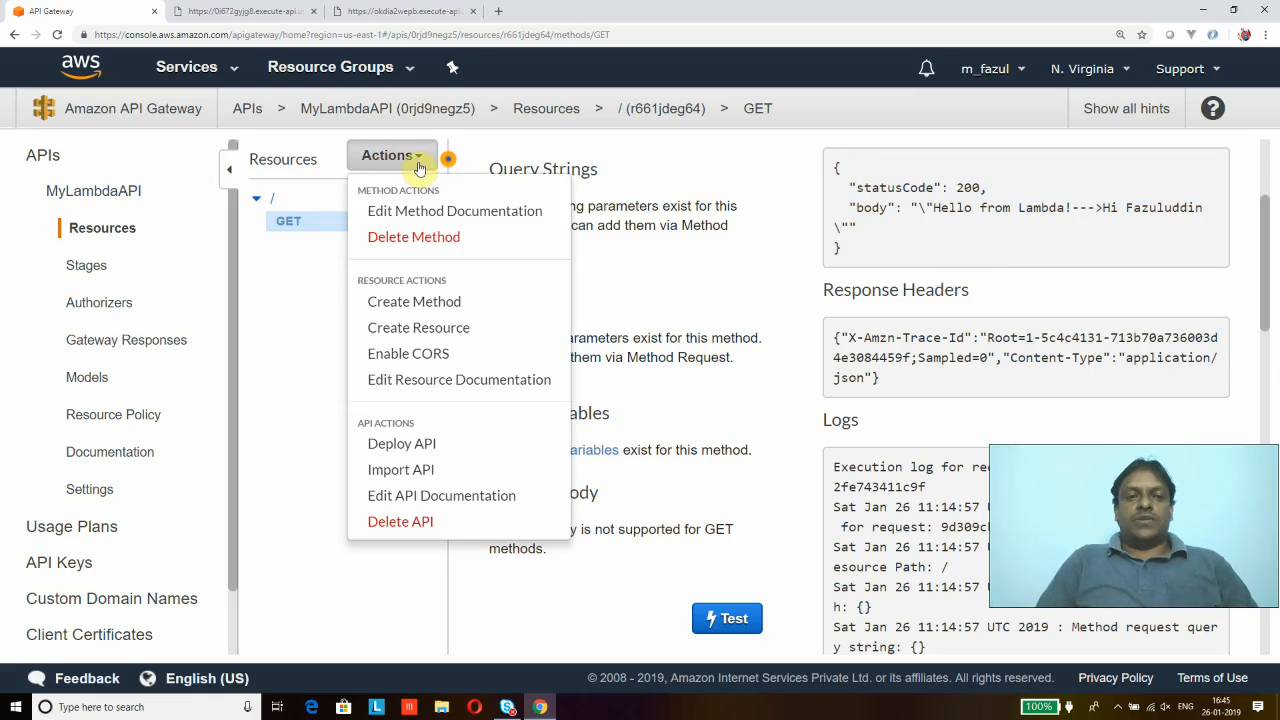
mouse_move(437, 444)
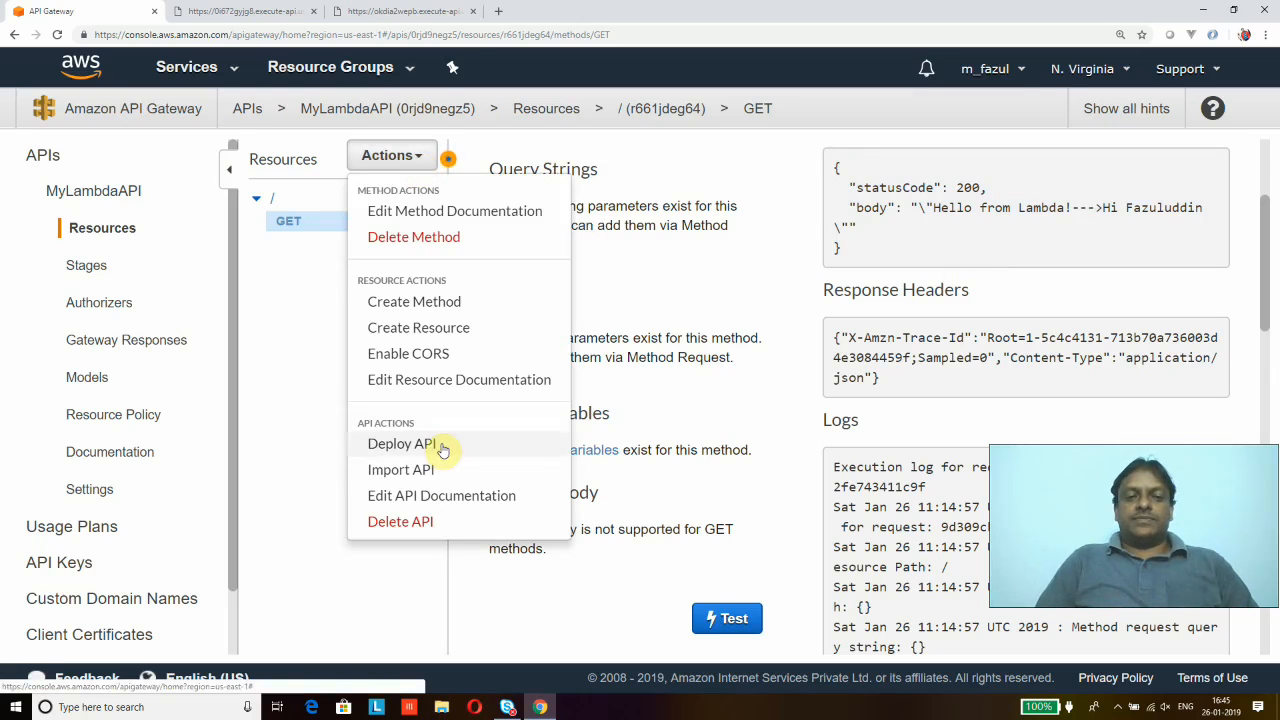
left_click(399, 444)
type("te")
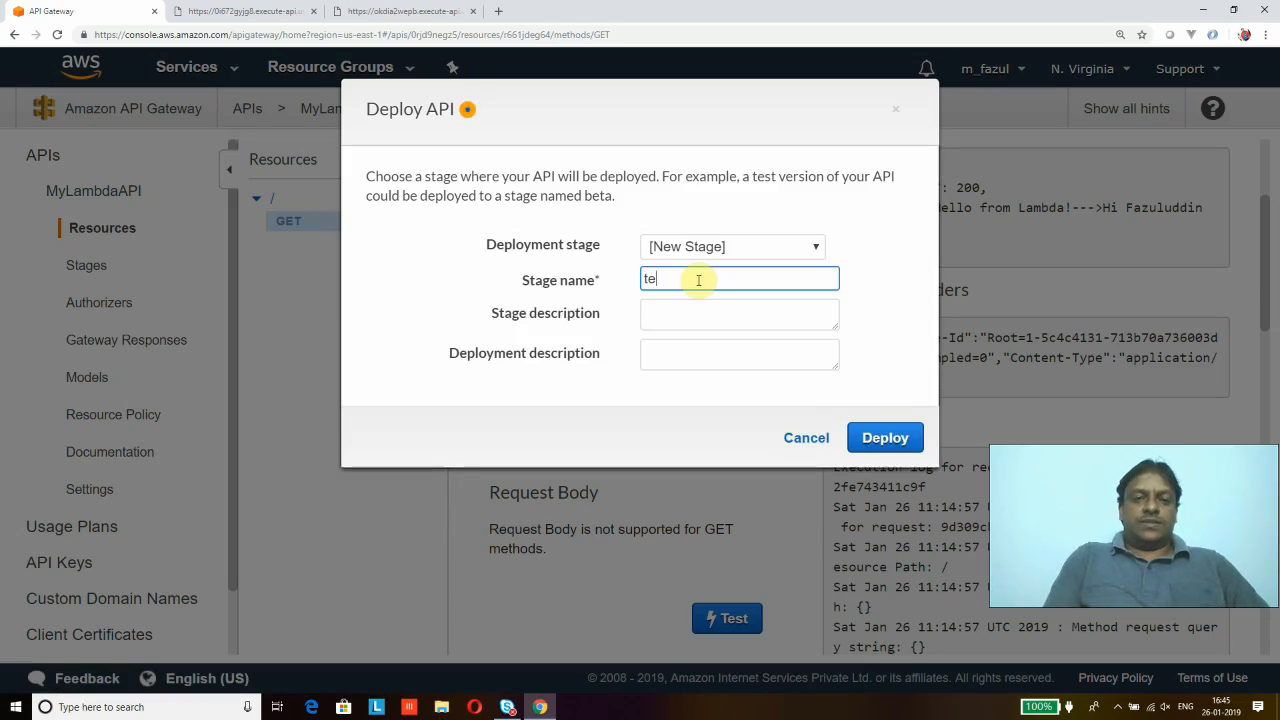
left_click(739, 314)
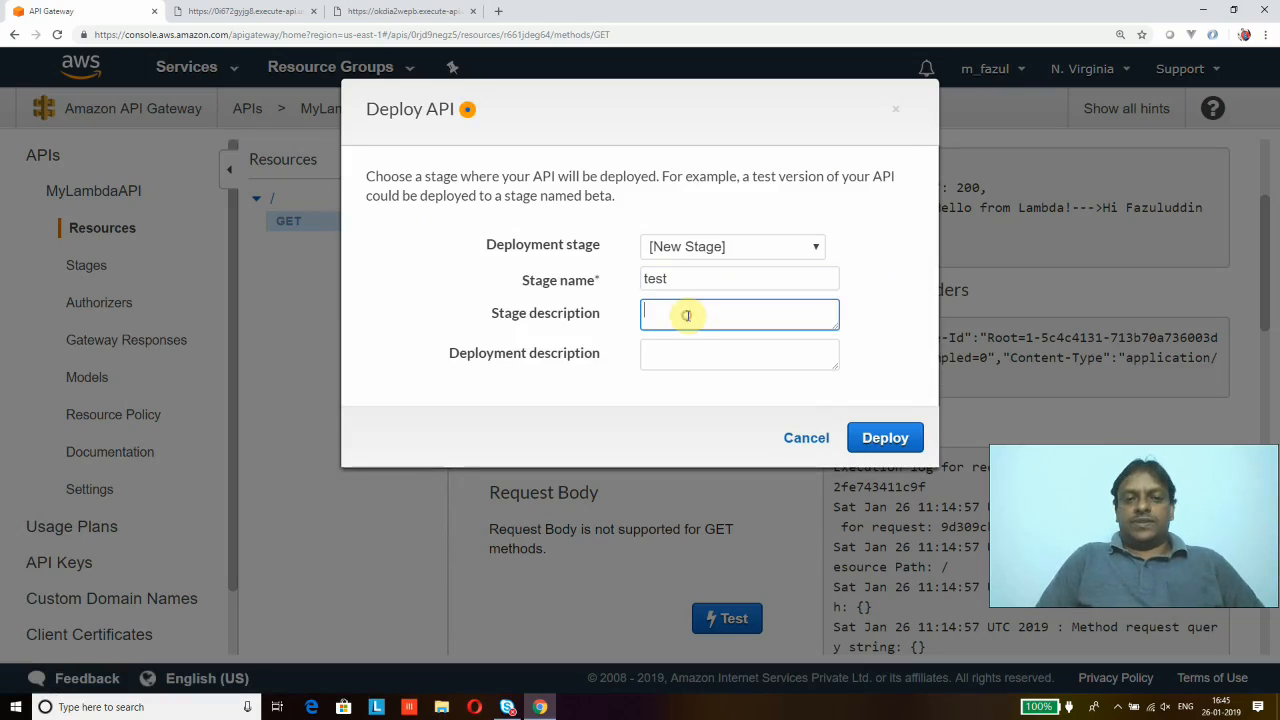
type("test")
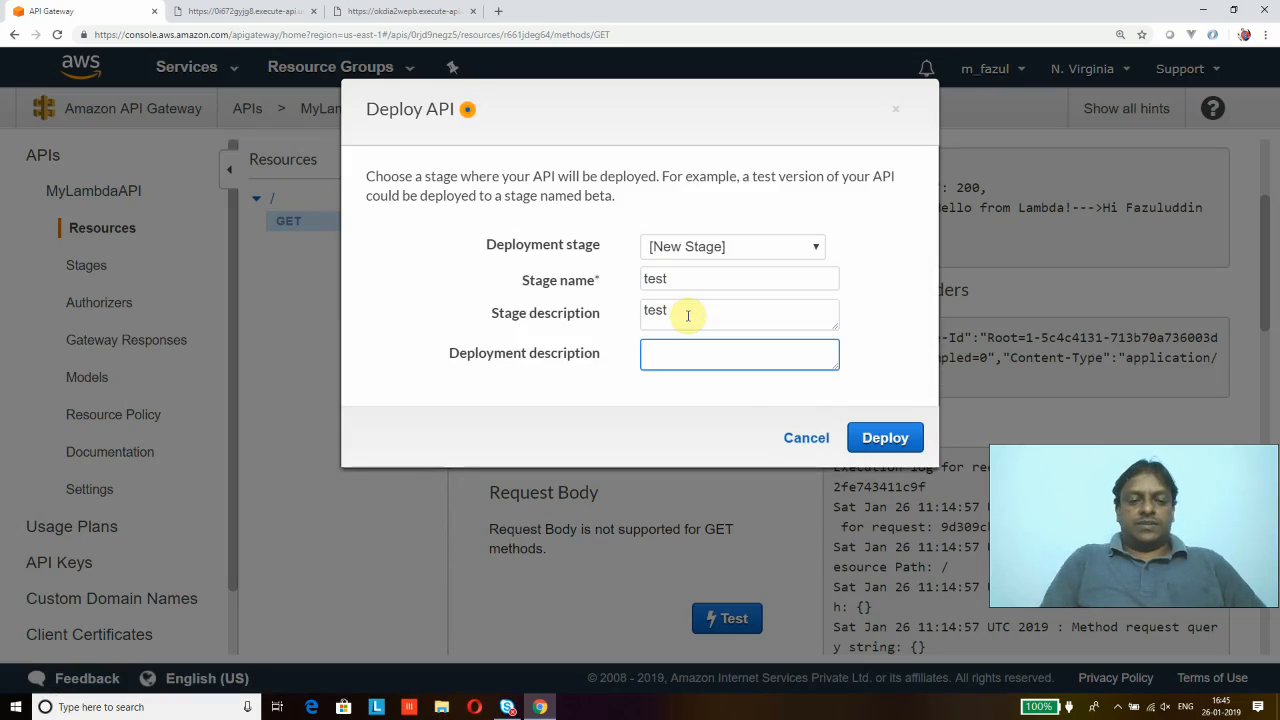
type("test")
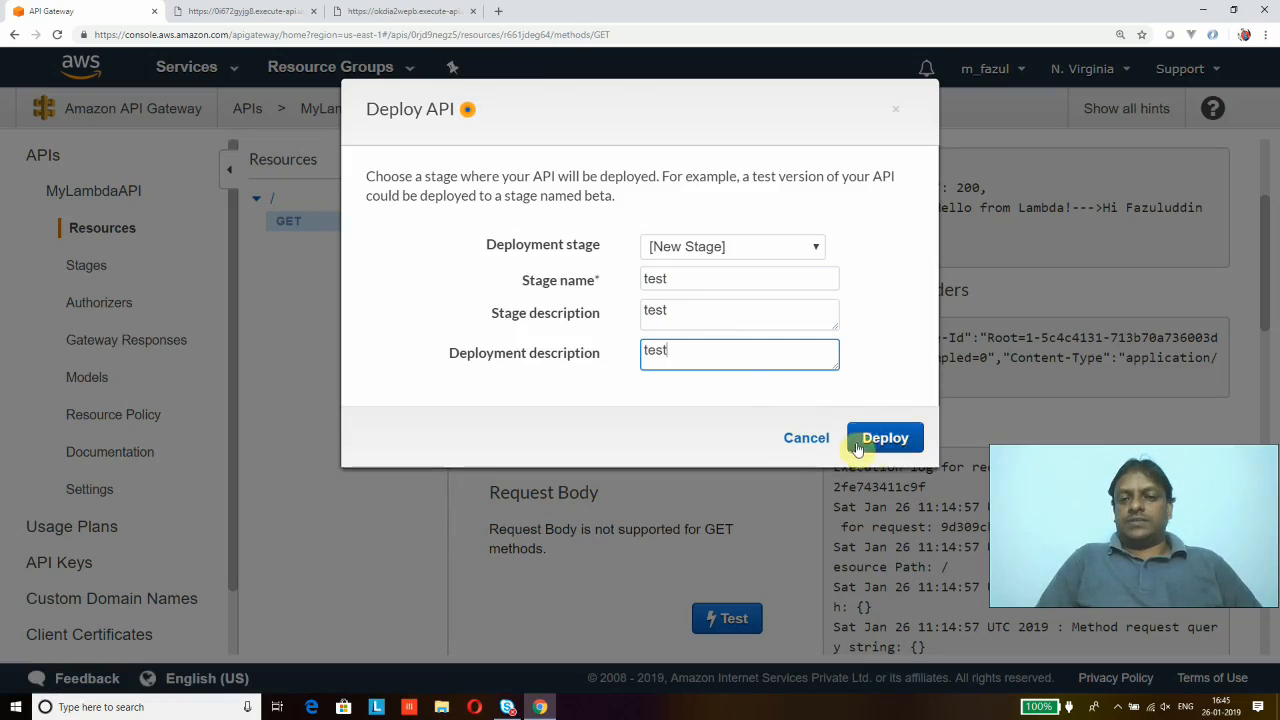
left_click(884, 437)
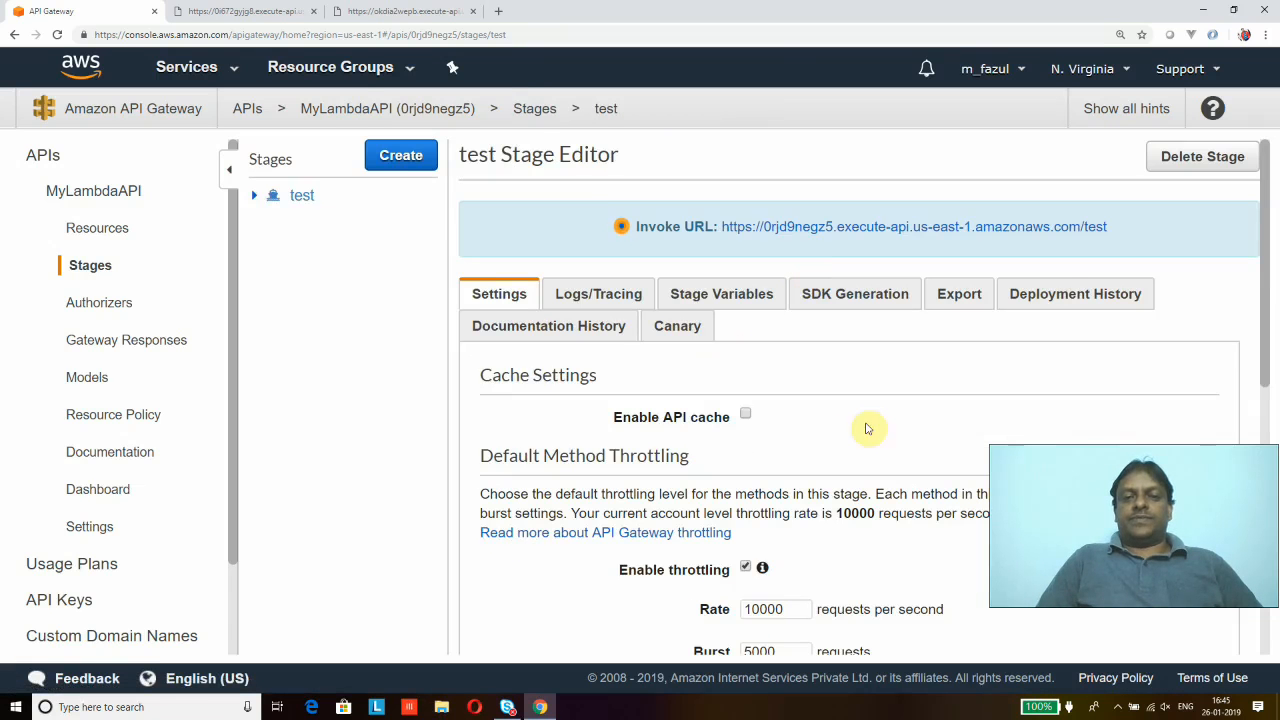
mouse_move(1270, 290)
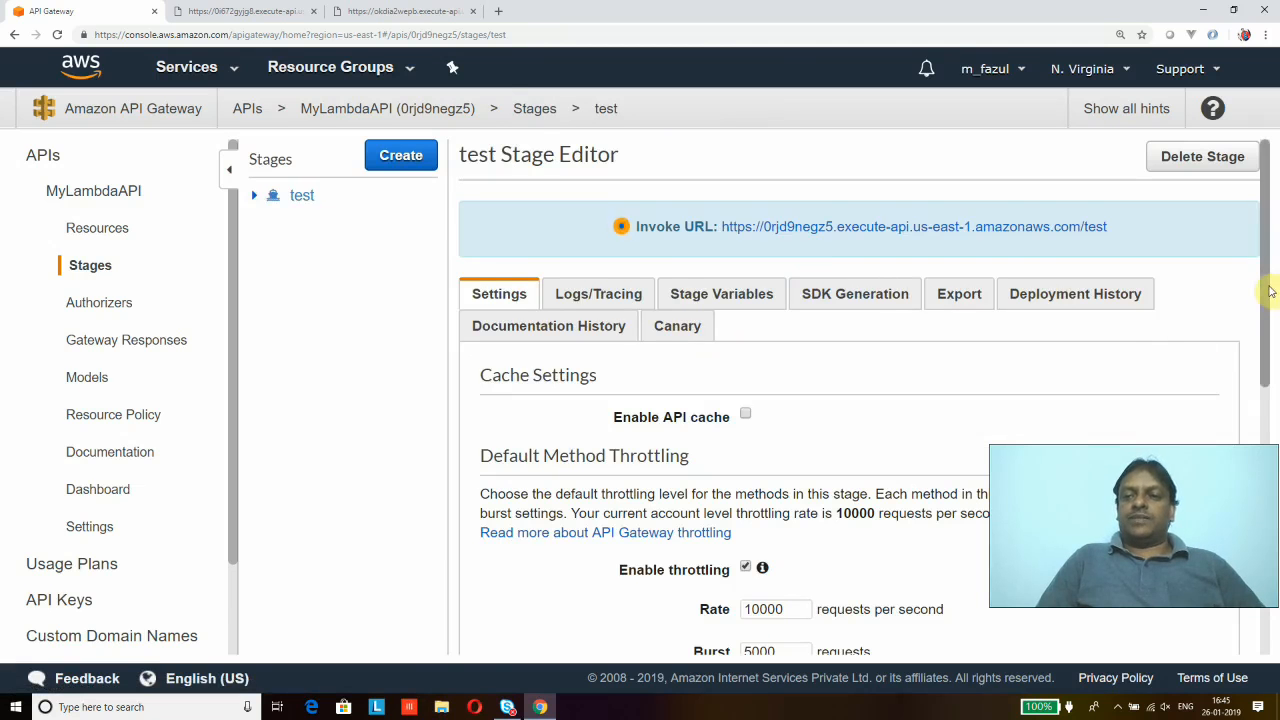
Scroll through the test stage settings showing its invoke URL
scroll("down", 3)
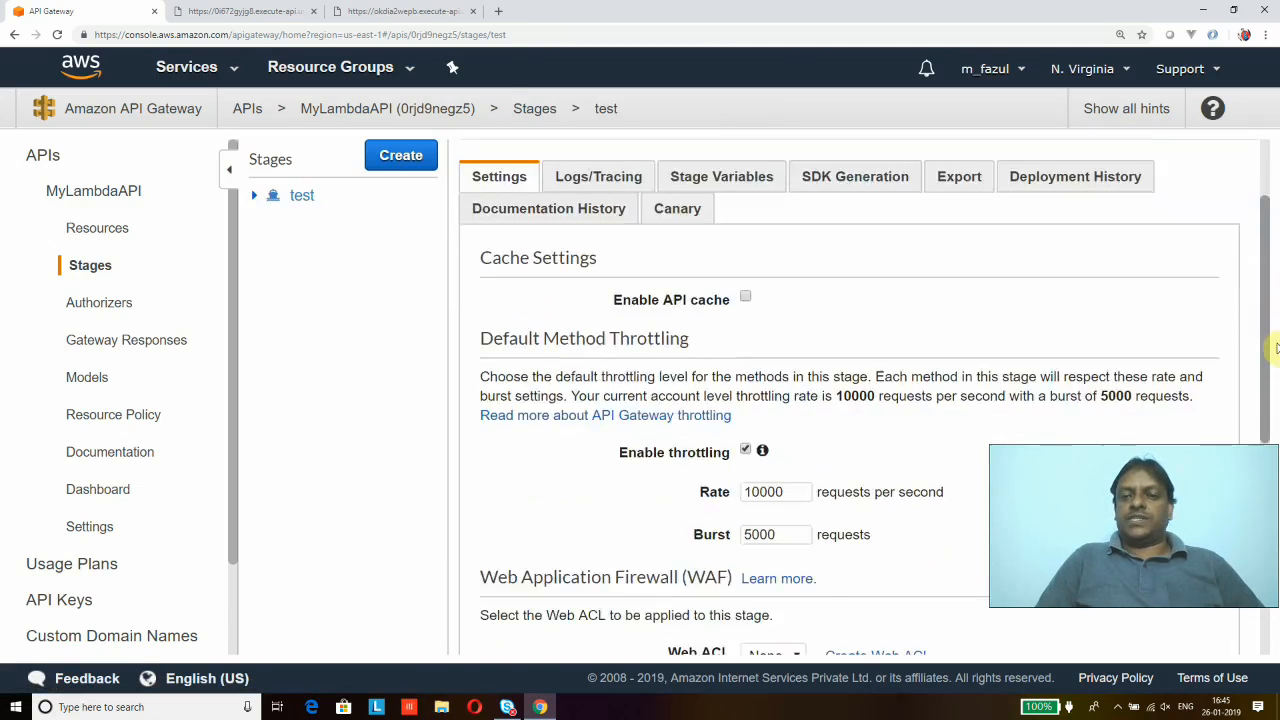
scroll("down", 3)
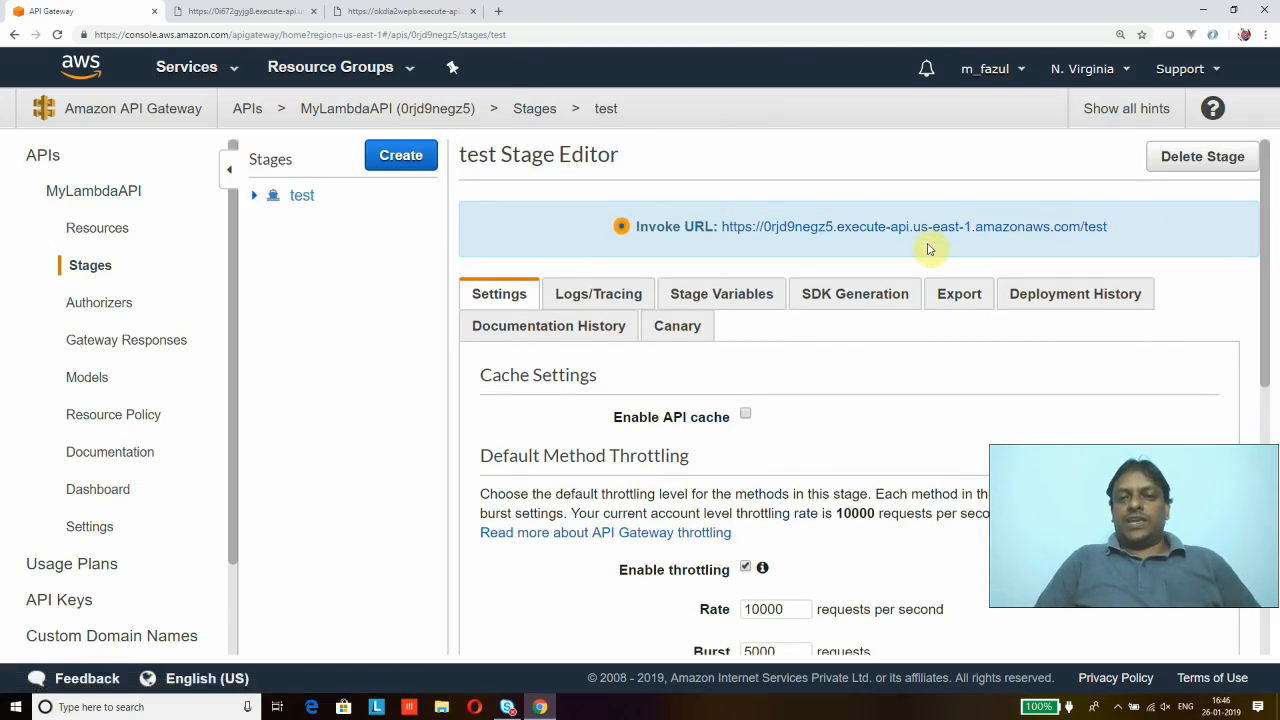
mouse_move(936, 231)
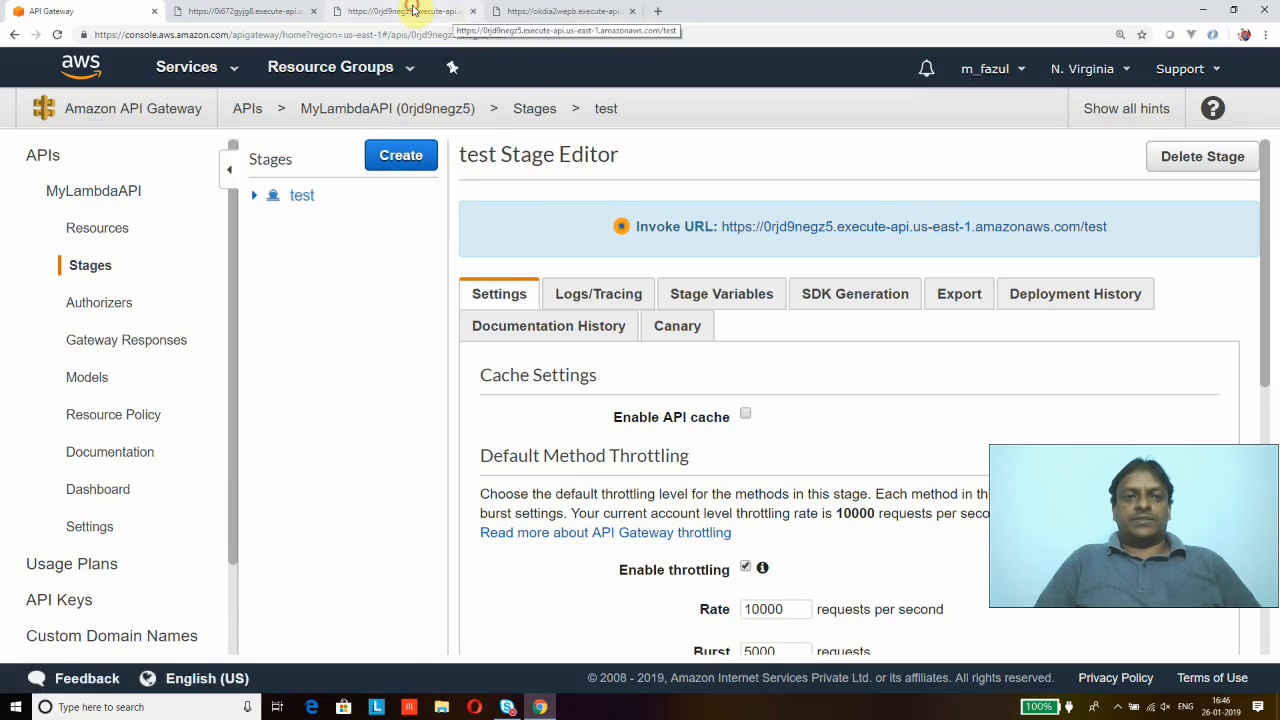
View the invoke URL tab showing status 200 and the Lambda greeting body
left_click(410, 11)
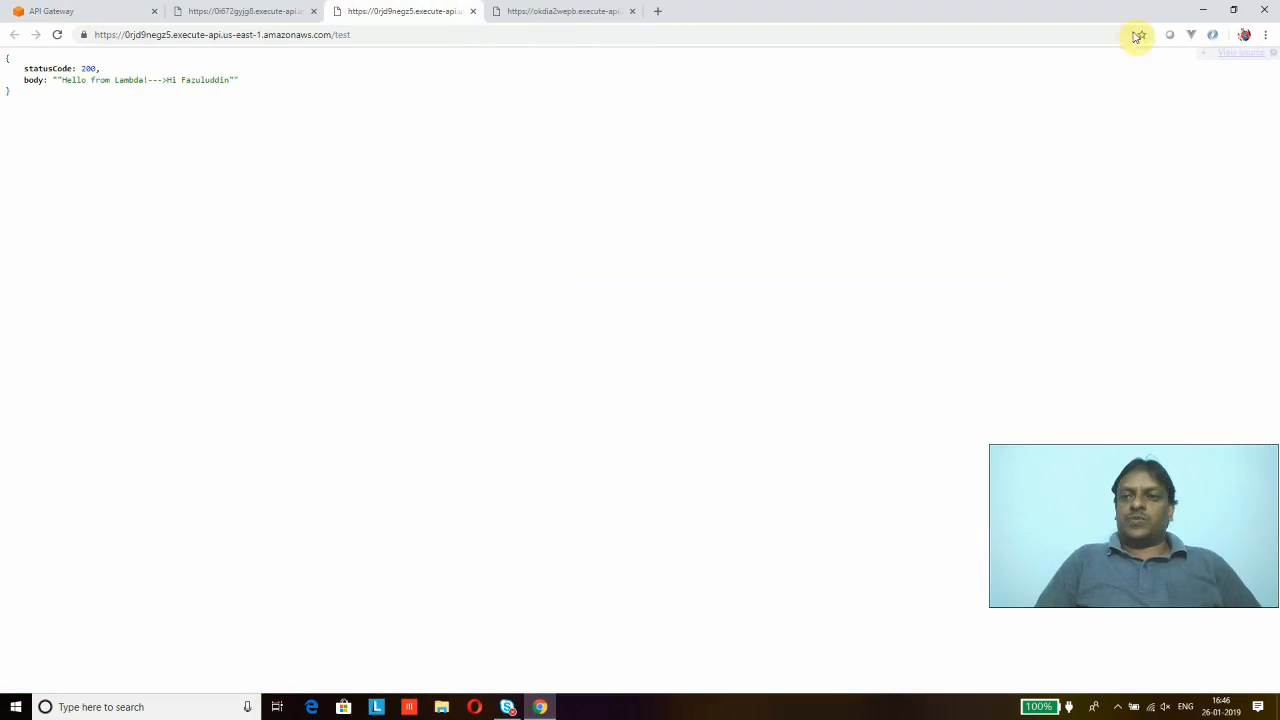
left_click(1266, 34)
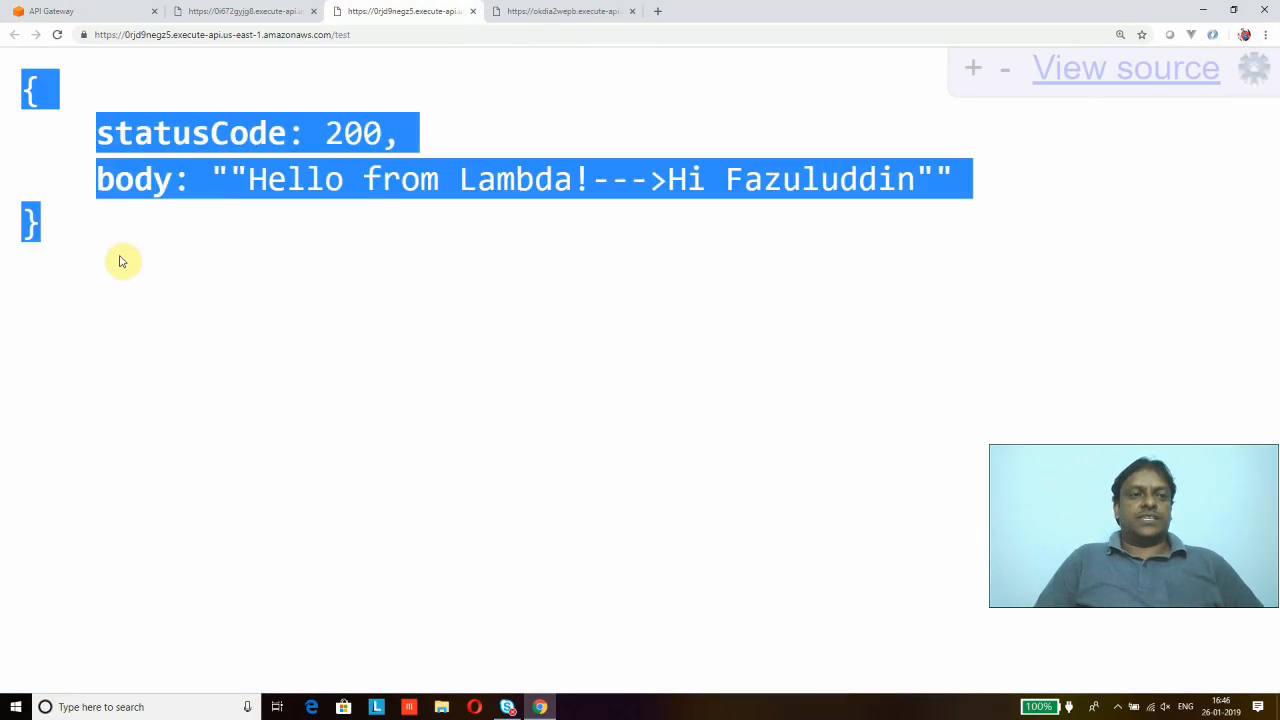
left_click(250, 34)
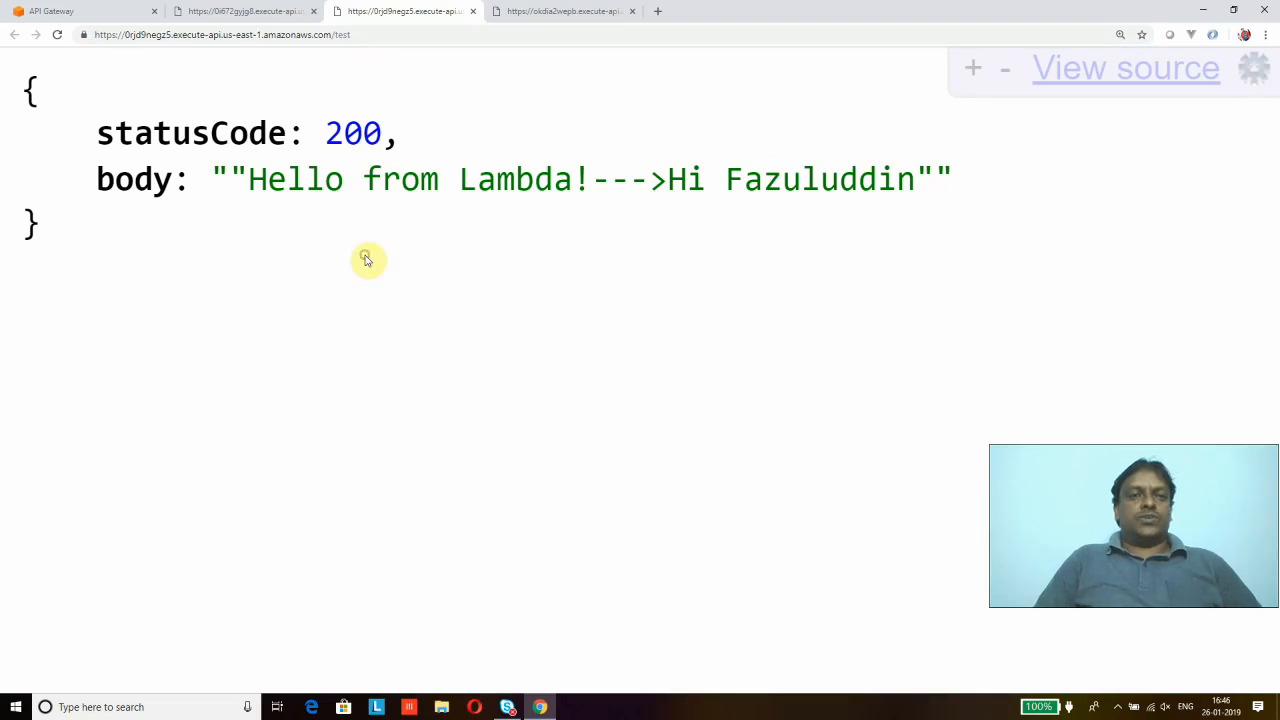
mouse_move(88, 11)
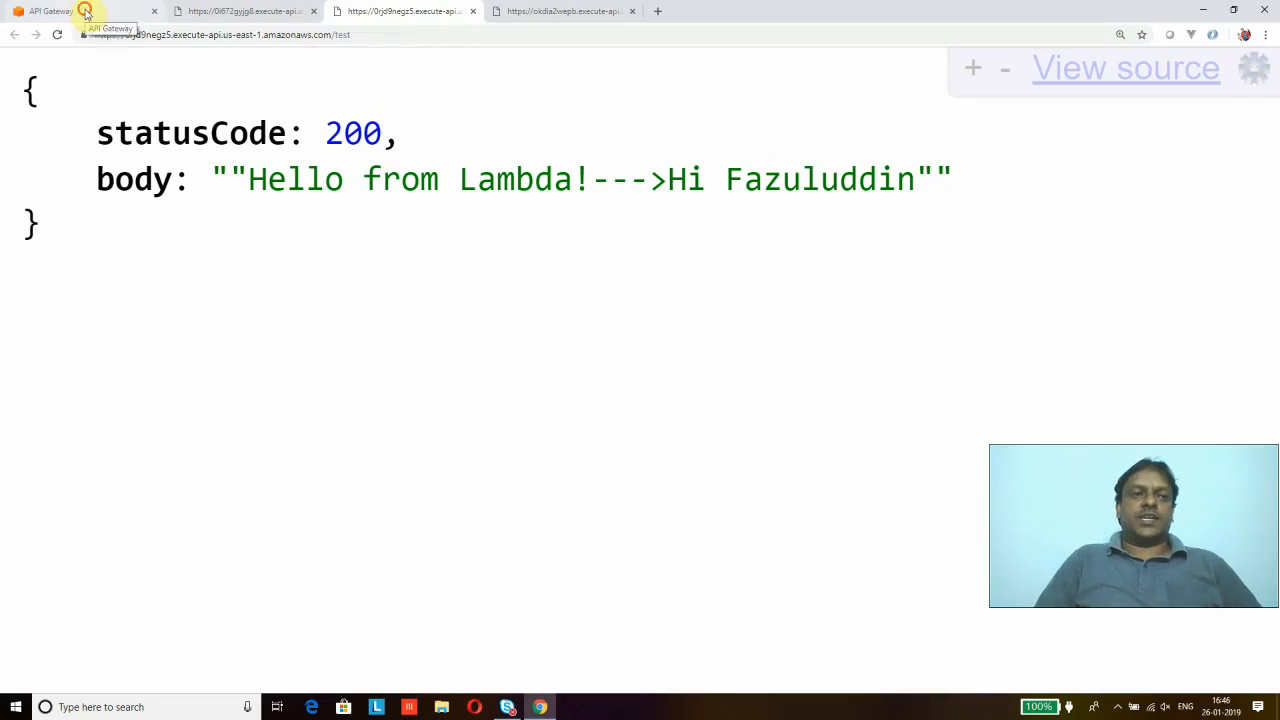